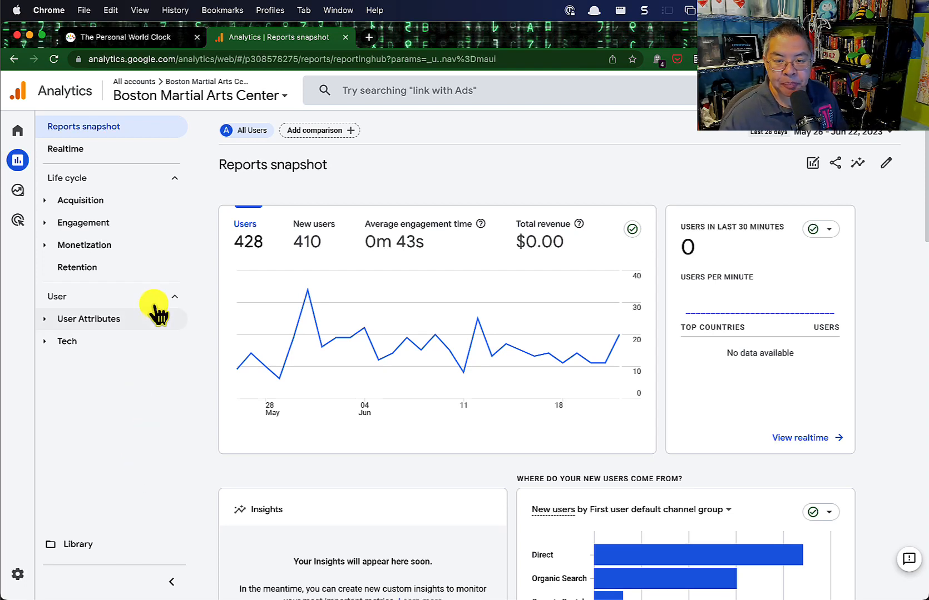
{"action": "mouse_move", "coordinate": [170, 388]}
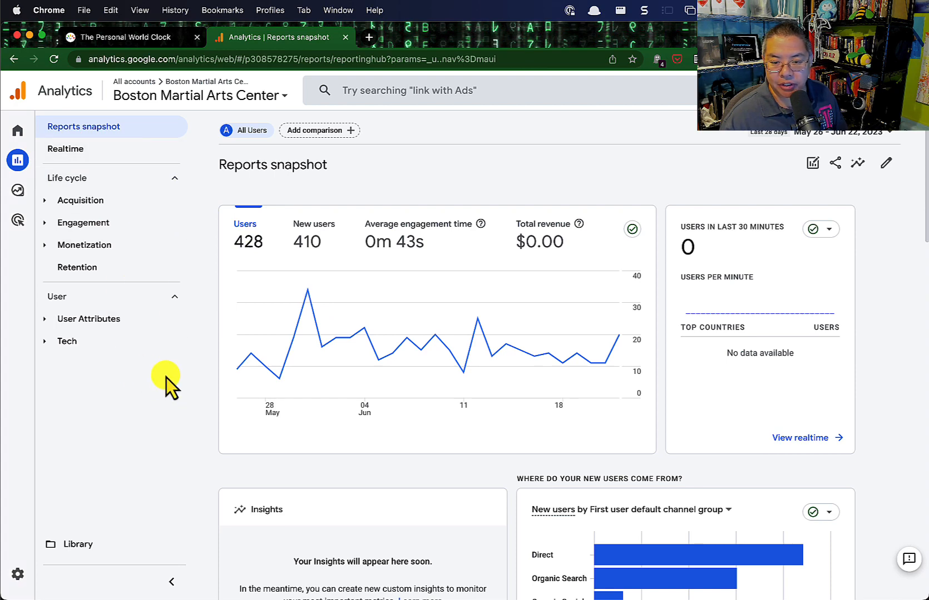
{"action": "mouse_move", "coordinate": [174, 447]}
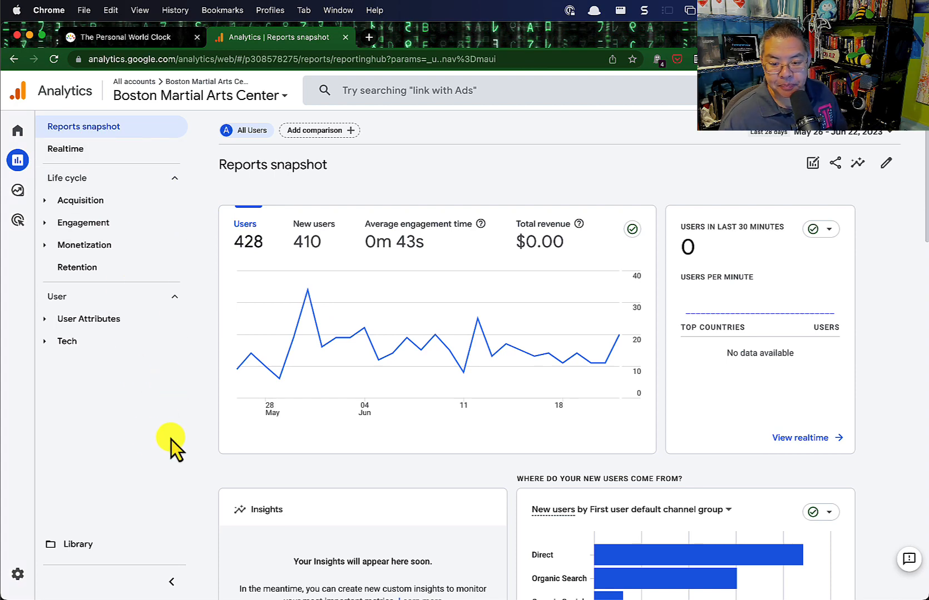
Open the Library of collections and reports for the Boston Martial Arts Center property.
{"action": "left_click", "coordinate": [78, 544]}
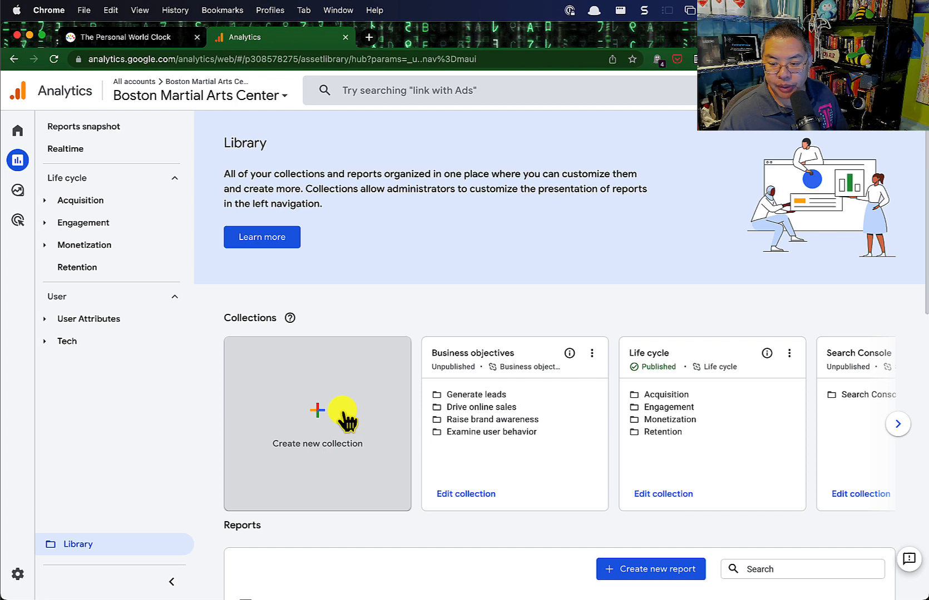
Create a new collection from the Blank template.
{"action": "left_click", "coordinate": [317, 424]}
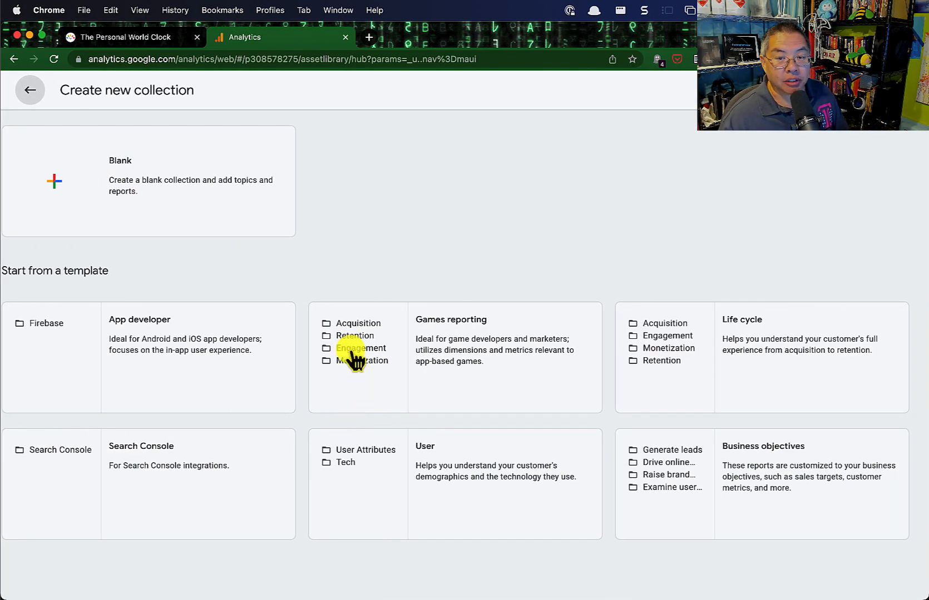
{"action": "mouse_move", "coordinate": [219, 214]}
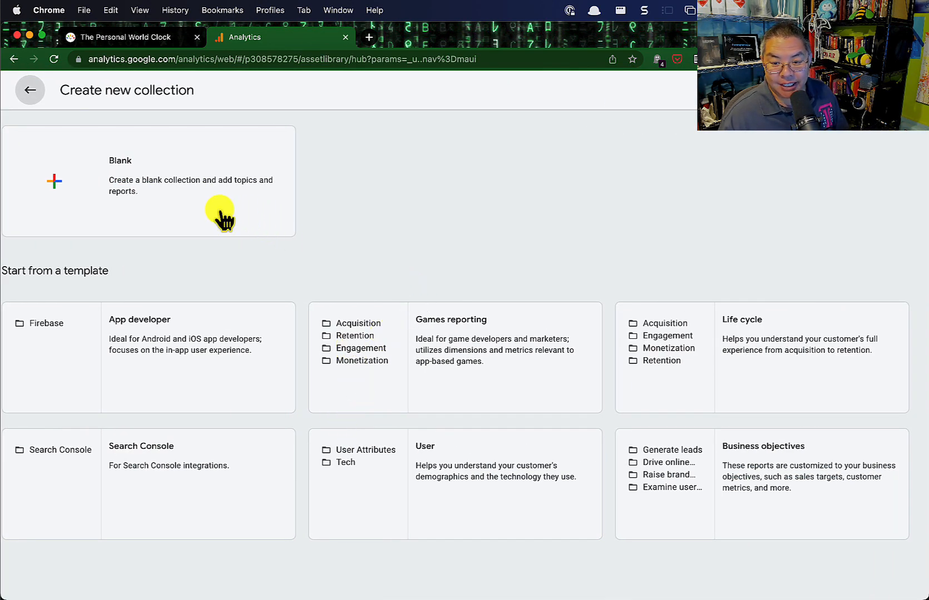
{"action": "left_click", "coordinate": [30, 90]}
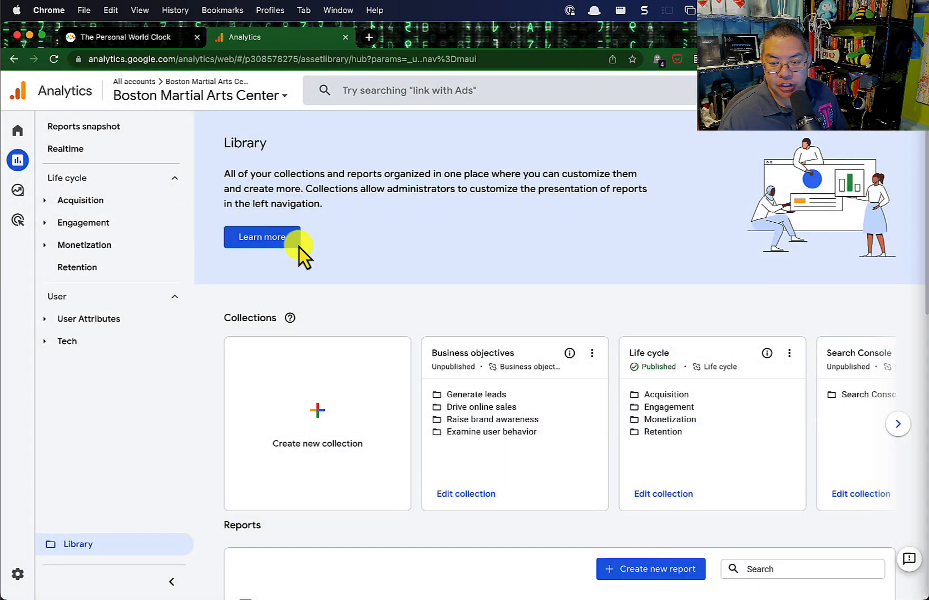
{"action": "left_click", "coordinate": [317, 424]}
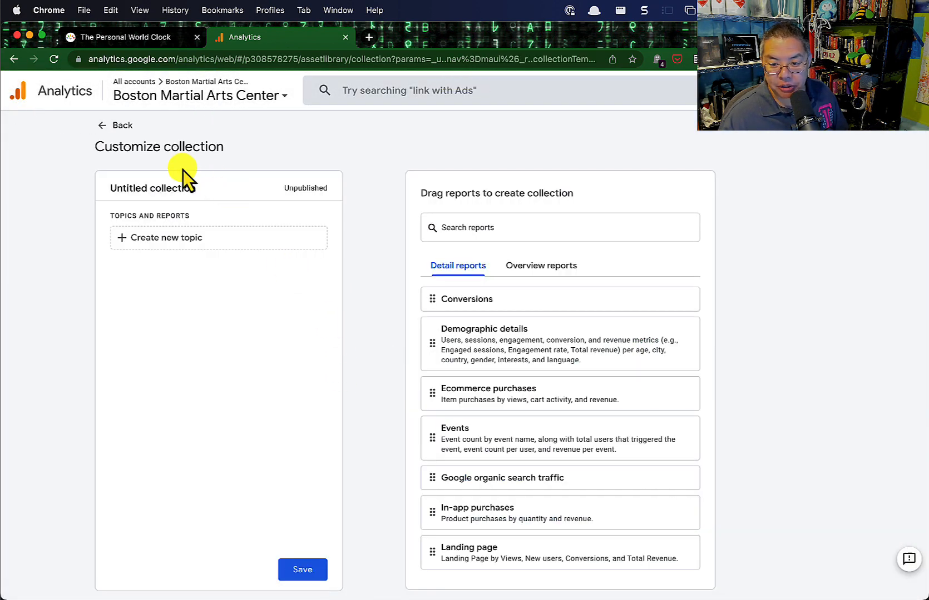
Name the collection 'GA3 Transition' and dismiss the walkthrough tips.
{"action": "left_click", "coordinate": [178, 188]}
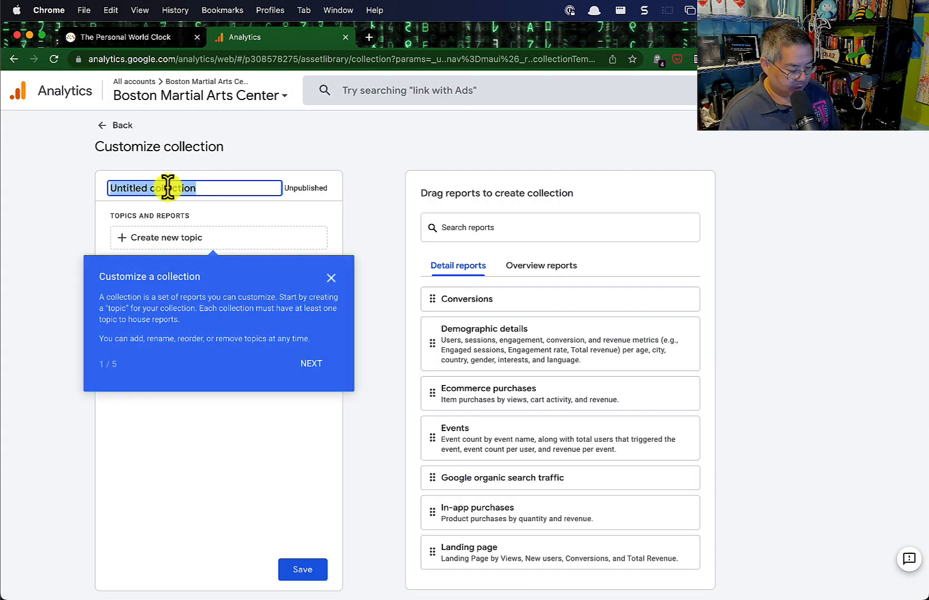
{"action": "type", "text": "GA3 Tra"}
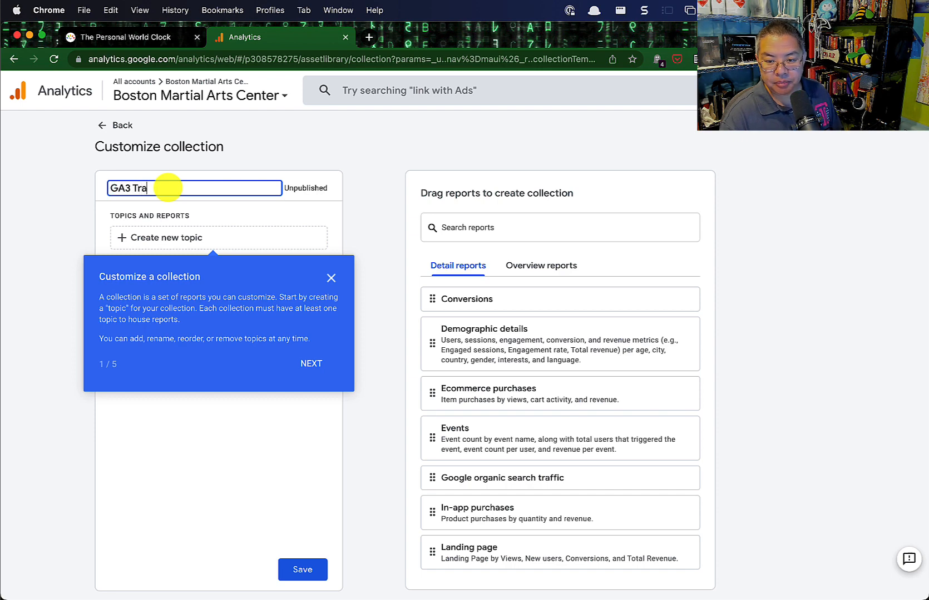
{"action": "type", "text": "nsition"}
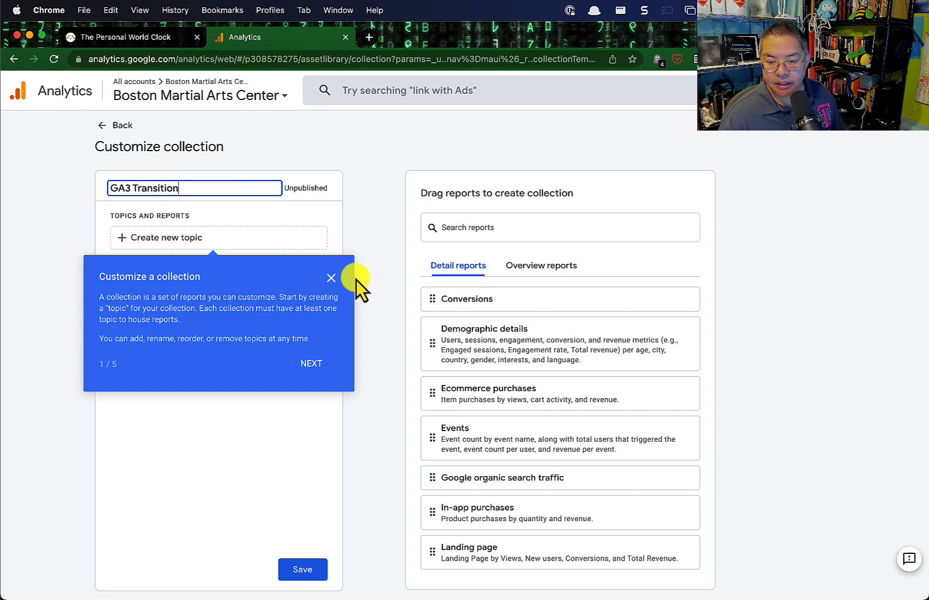
{"action": "left_click", "coordinate": [311, 363]}
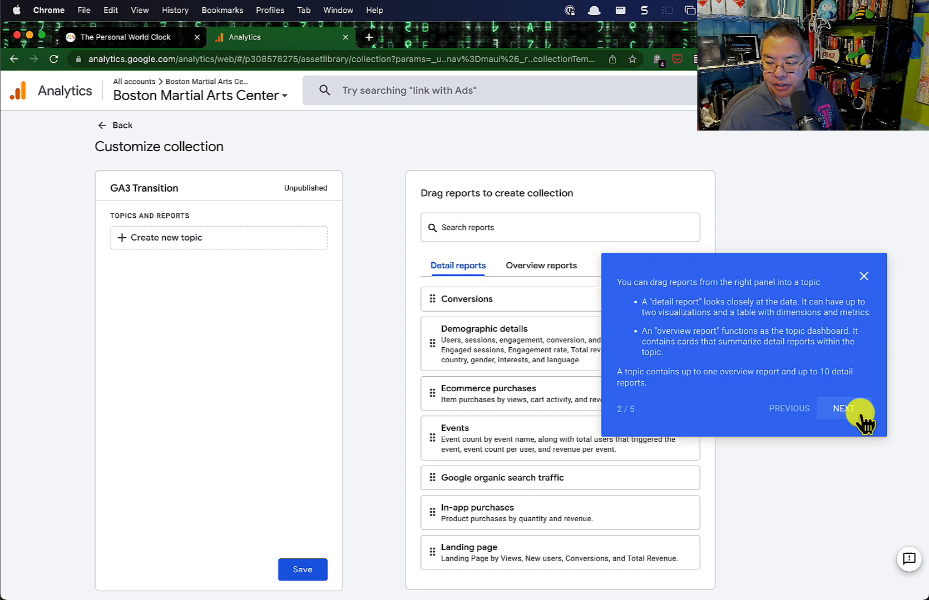
{"action": "left_click", "coordinate": [843, 408]}
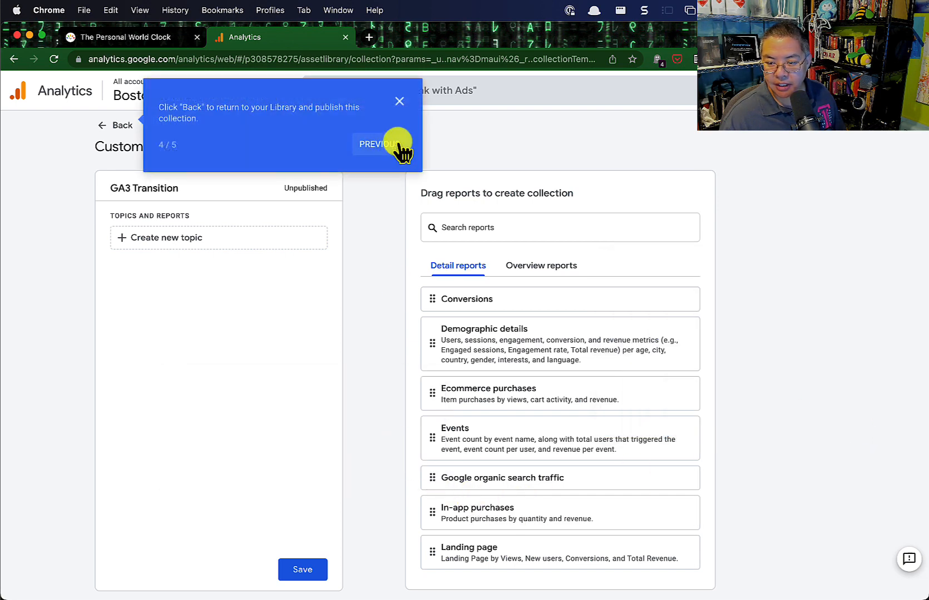
{"action": "left_click", "coordinate": [400, 101]}
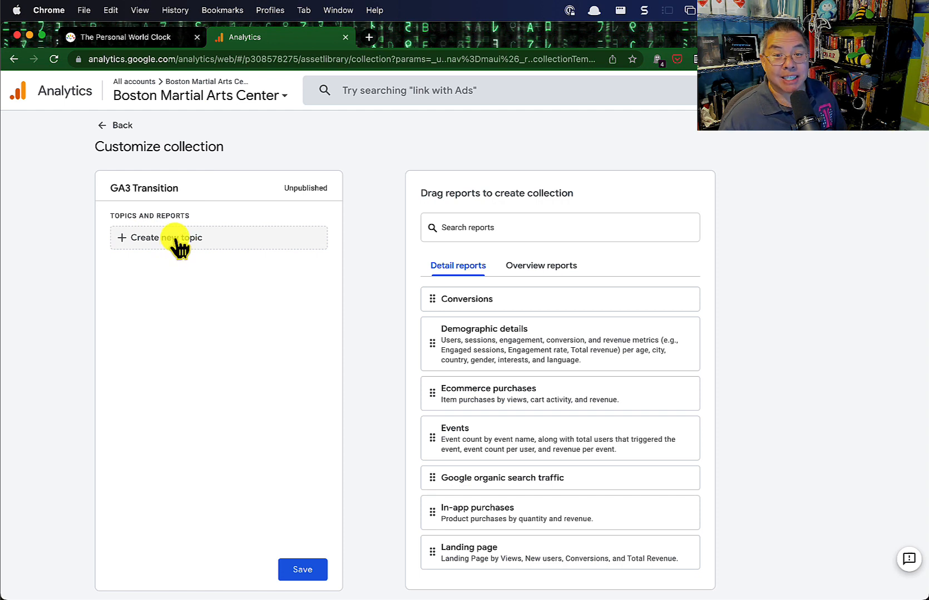
Add the topics Audience, Acquisition, Behavior and Conversion to the collection.
{"action": "left_click", "coordinate": [166, 237]}
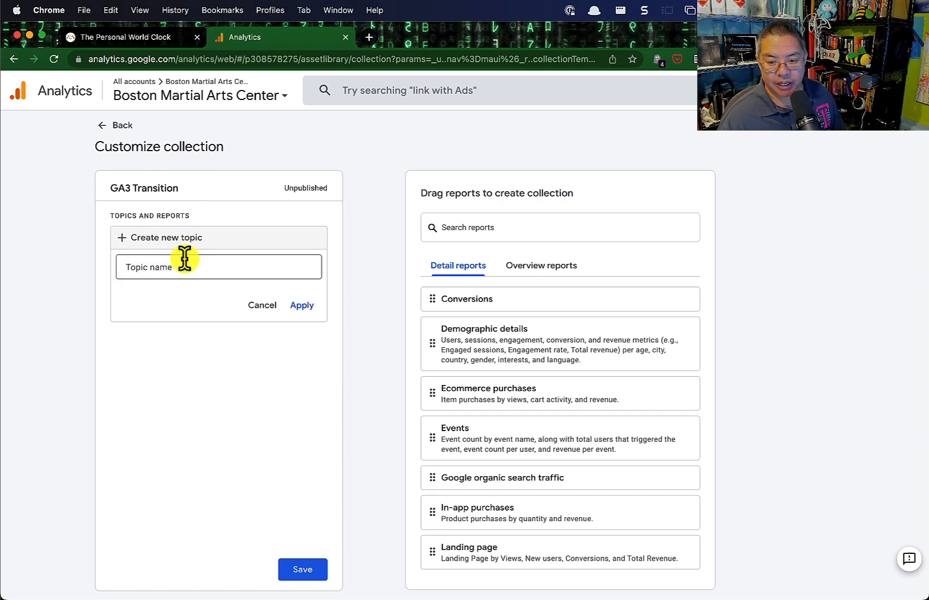
{"action": "left_click", "coordinate": [218, 267]}
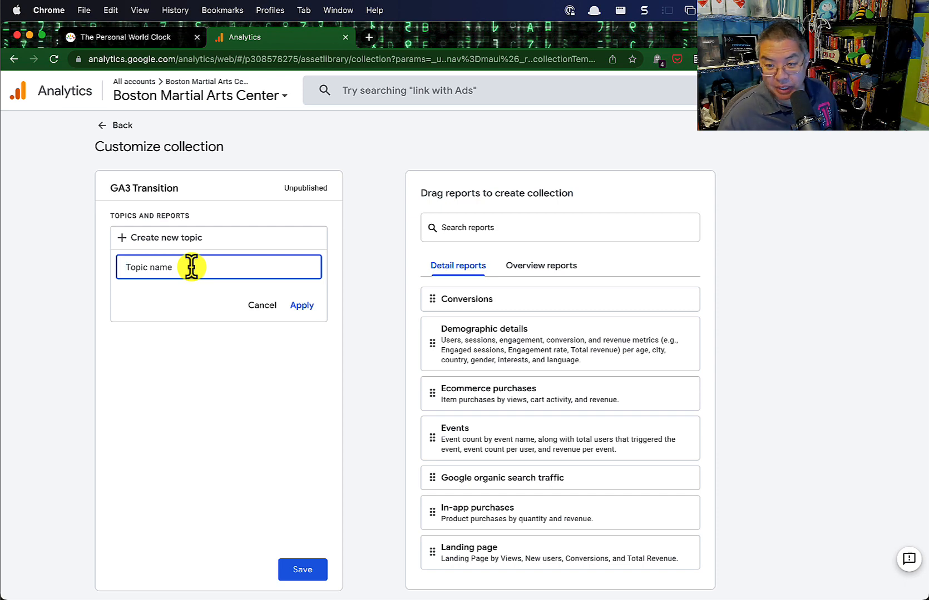
{"action": "type", "text": "Audience"}
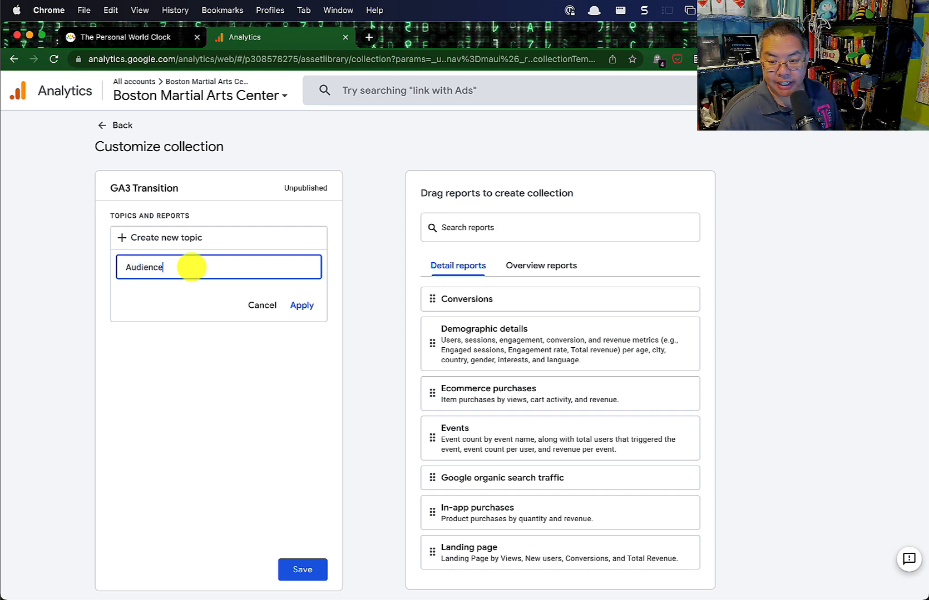
{"action": "left_click", "coordinate": [302, 306]}
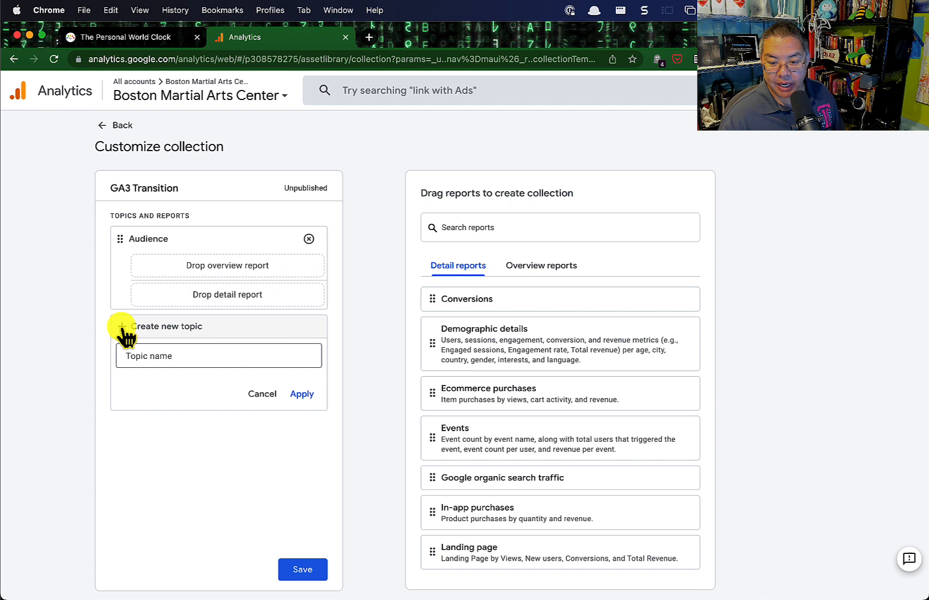
{"action": "type", "text": "Acquisiti"}
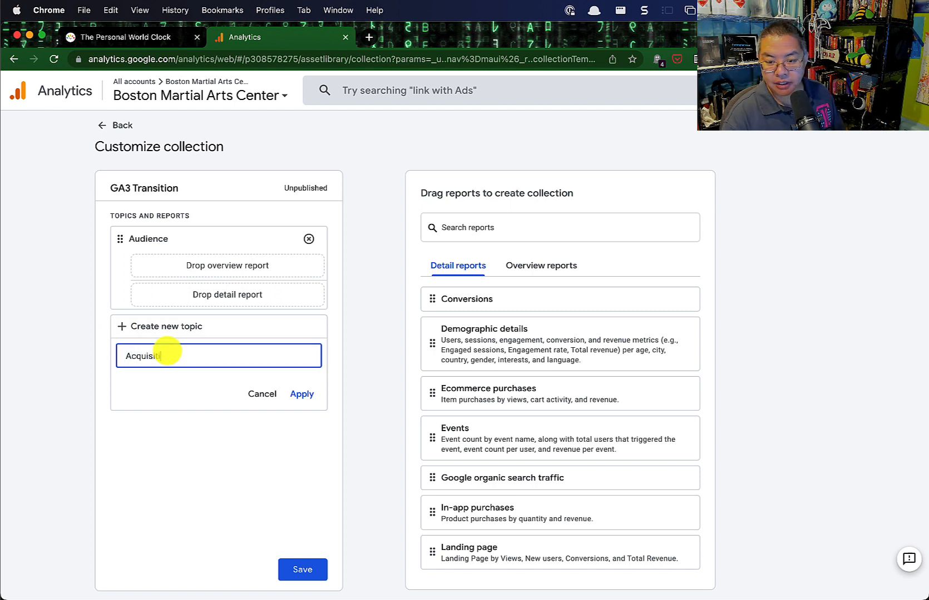
{"action": "left_click", "coordinate": [301, 394]}
{"action": "type", "text": "Behavior"}
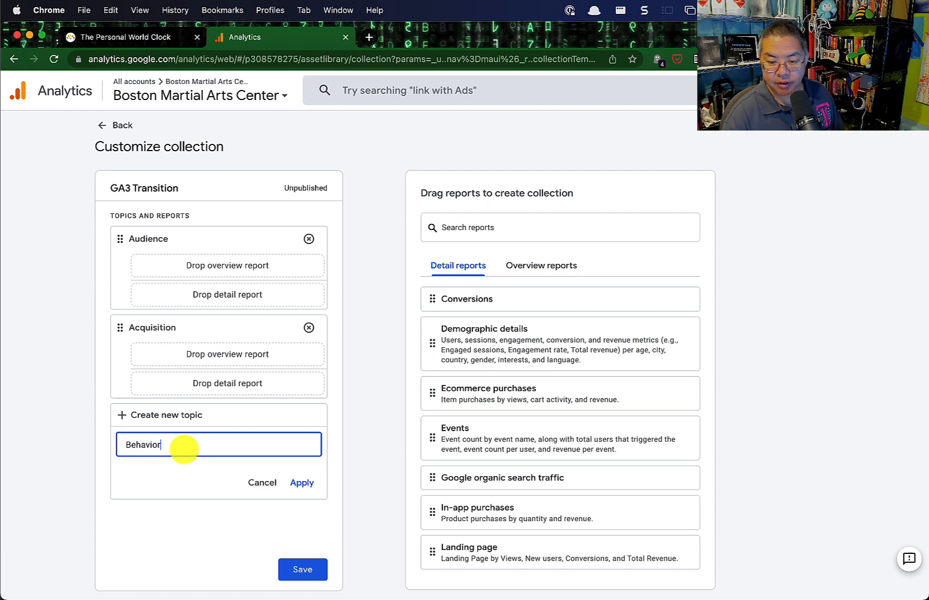
{"action": "left_click", "coordinate": [302, 483]}
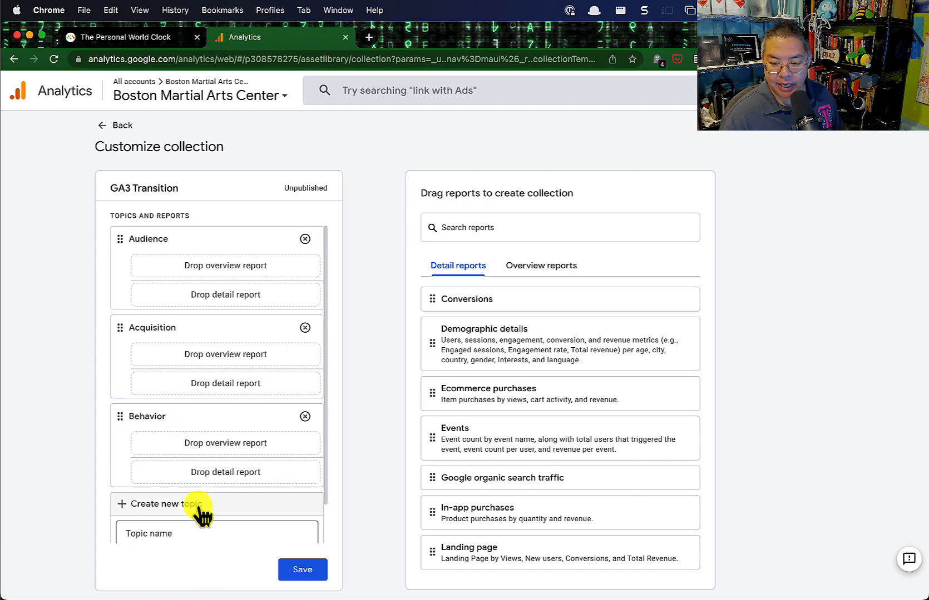
{"action": "type", "text": "Conversion"}
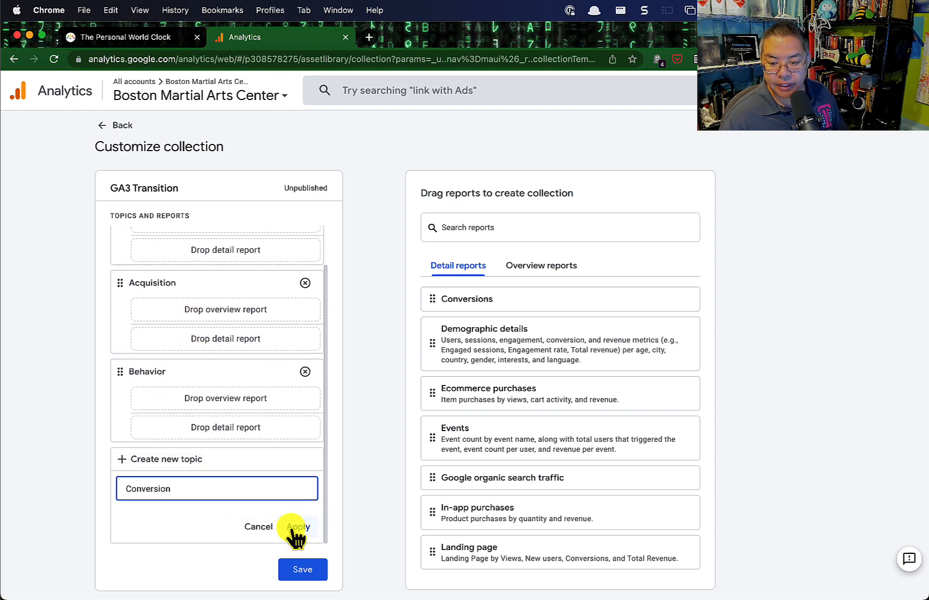
{"action": "left_click", "coordinate": [298, 527]}
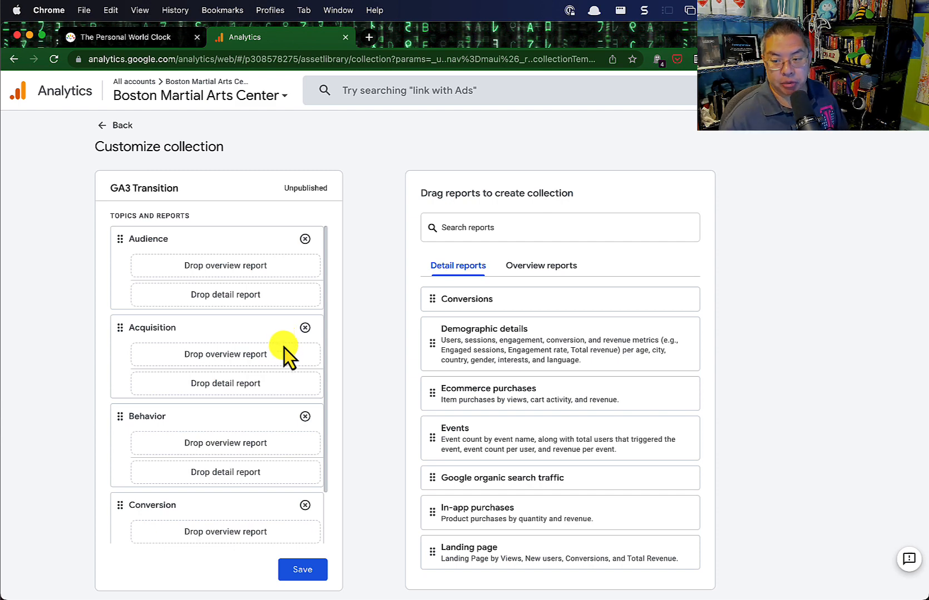
{"action": "mouse_move", "coordinate": [166, 284]}
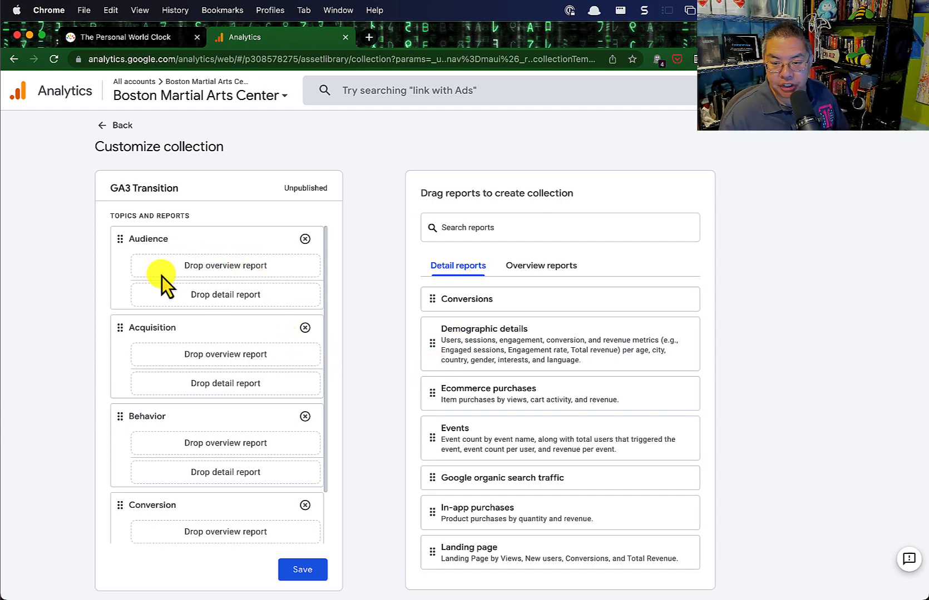
{"action": "mouse_move", "coordinate": [556, 279]}
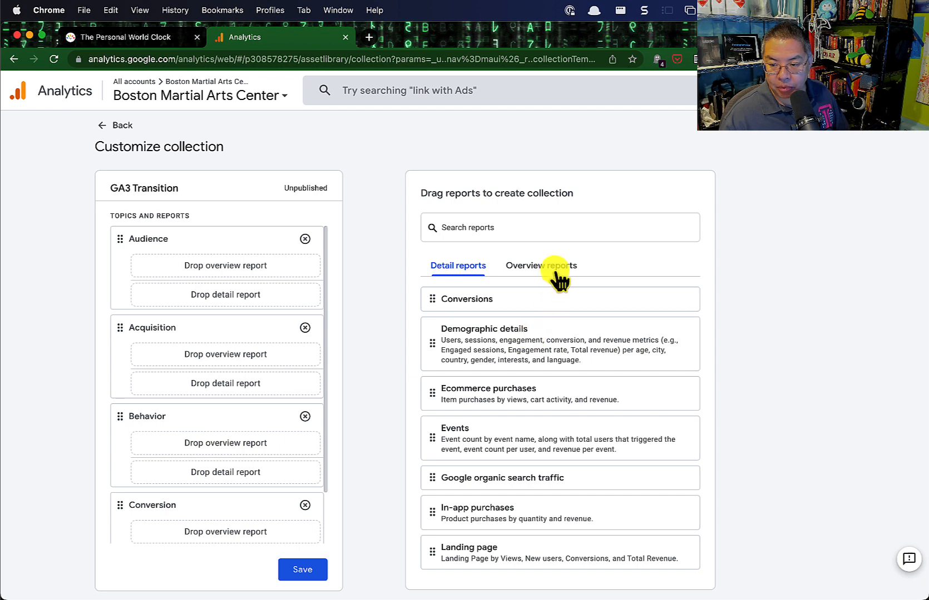
Add a Retention topic and attach Acquisition, Engagement, Generate leads and Retention overview reports.
{"action": "left_click", "coordinate": [540, 265]}
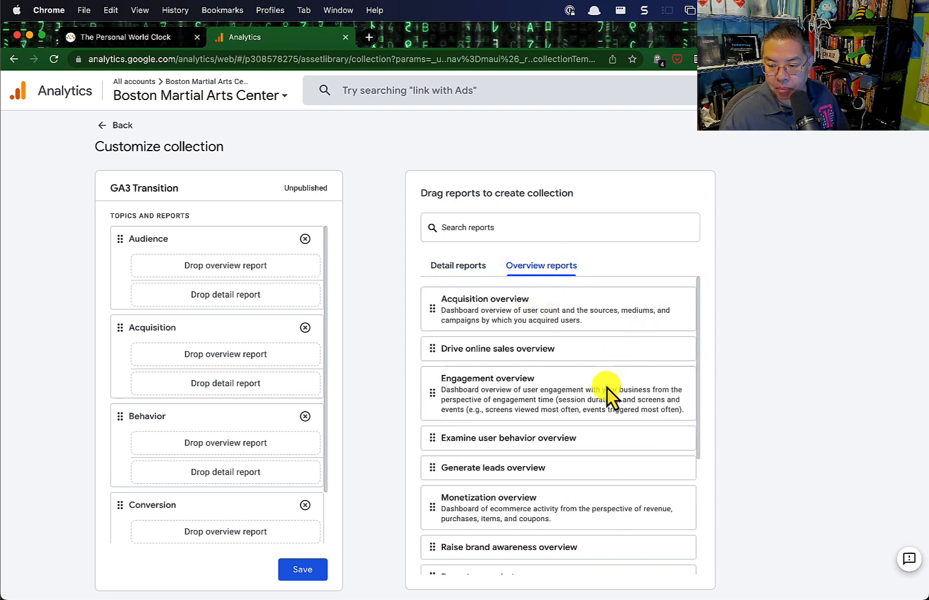
{"action": "scroll", "scroll_direction": "down", "scroll_amount": 3}
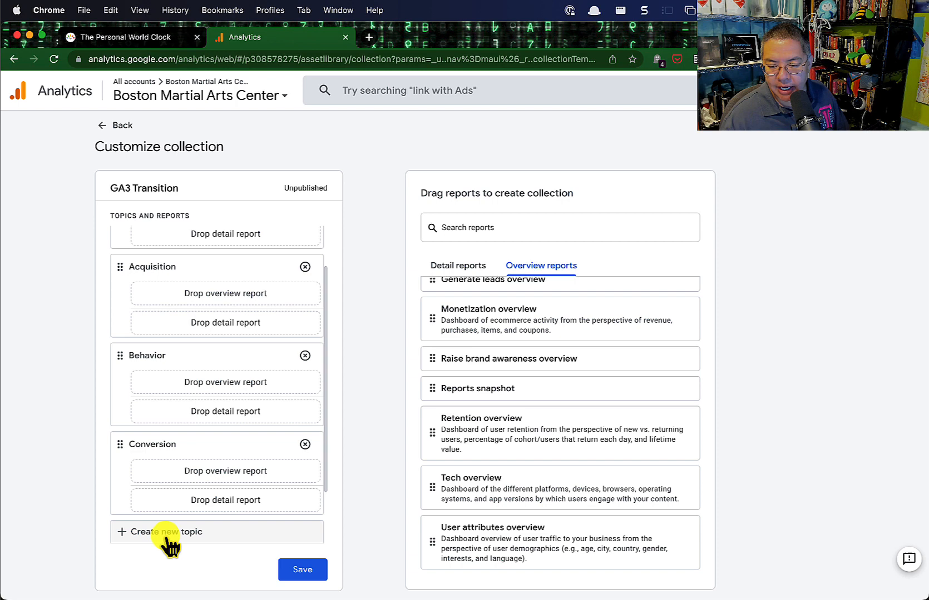
{"action": "left_click", "coordinate": [166, 532]}
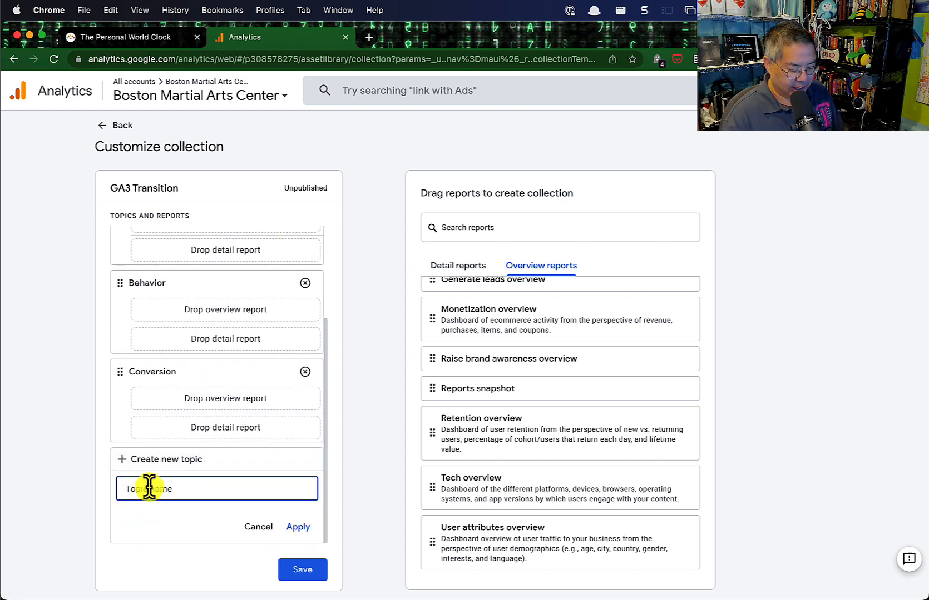
{"action": "type", "text": "Retention"}
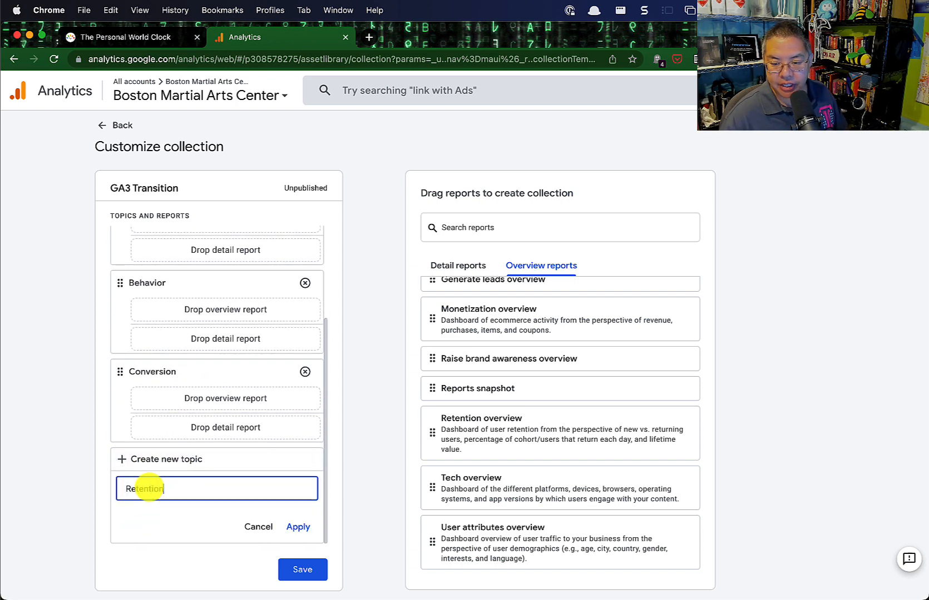
{"action": "left_click", "coordinate": [298, 527]}
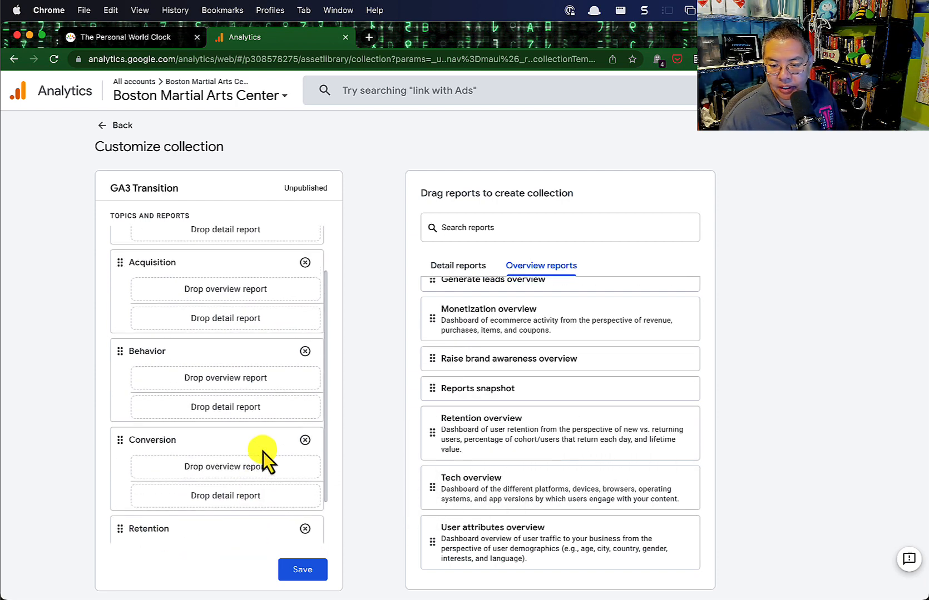
{"action": "scroll", "scroll_direction": "up", "scroll_amount": 3}
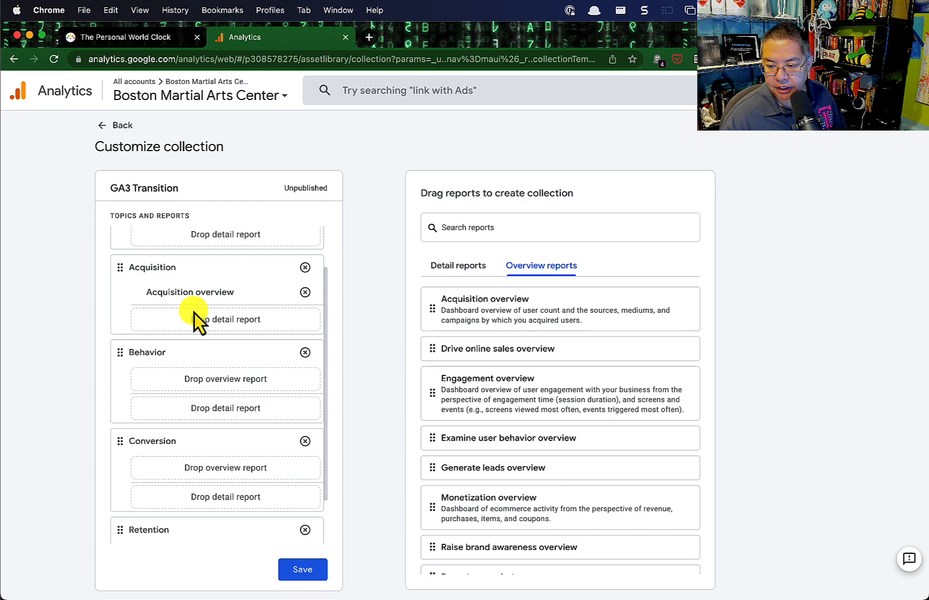
{"action": "scroll", "scroll_direction": "down", "scroll_amount": 3}
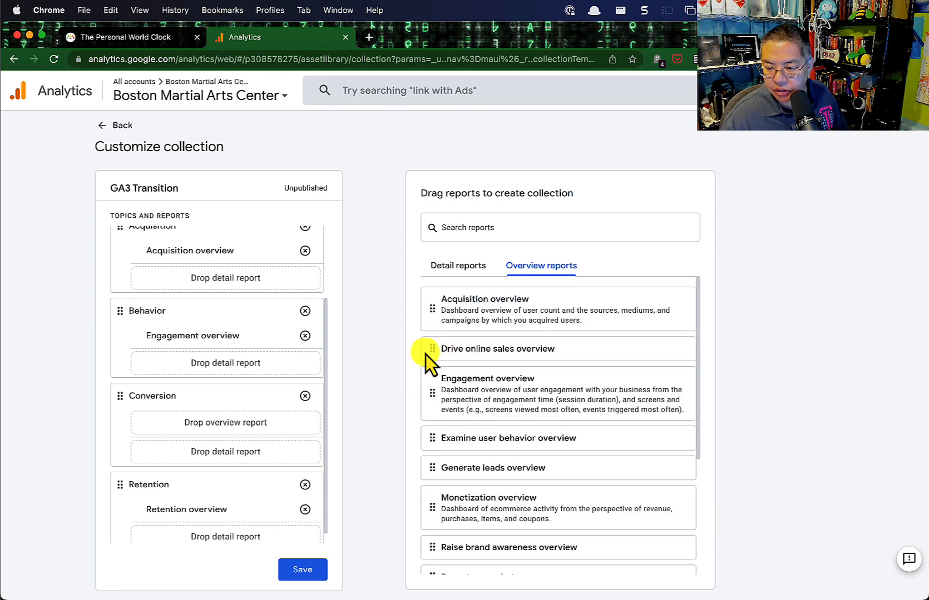
{"action": "scroll", "scroll_direction": "down", "scroll_amount": 3}
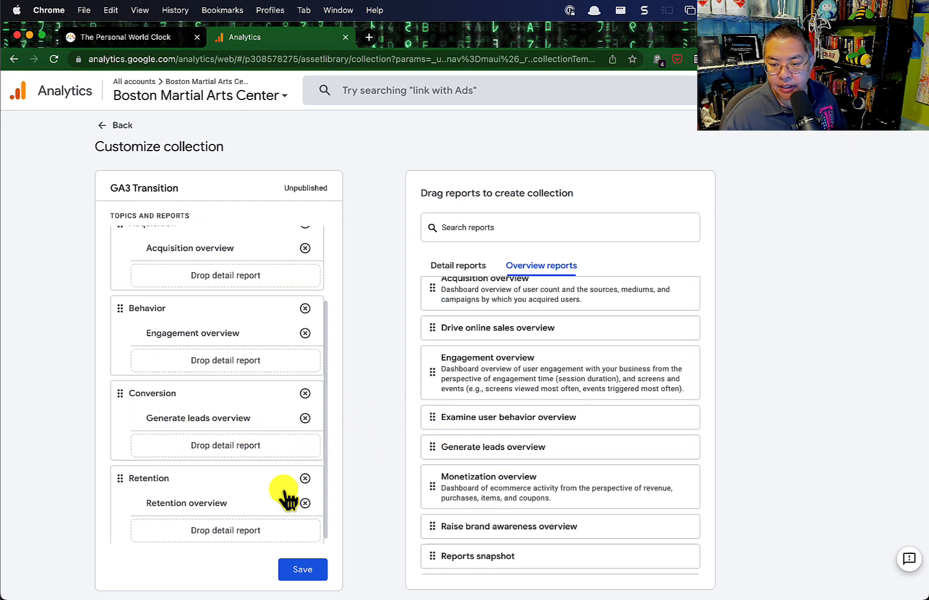
Drag detail reports like Queries, Pages and screens, Events and In-app purchases into the topics.
{"action": "left_click", "coordinate": [457, 266]}
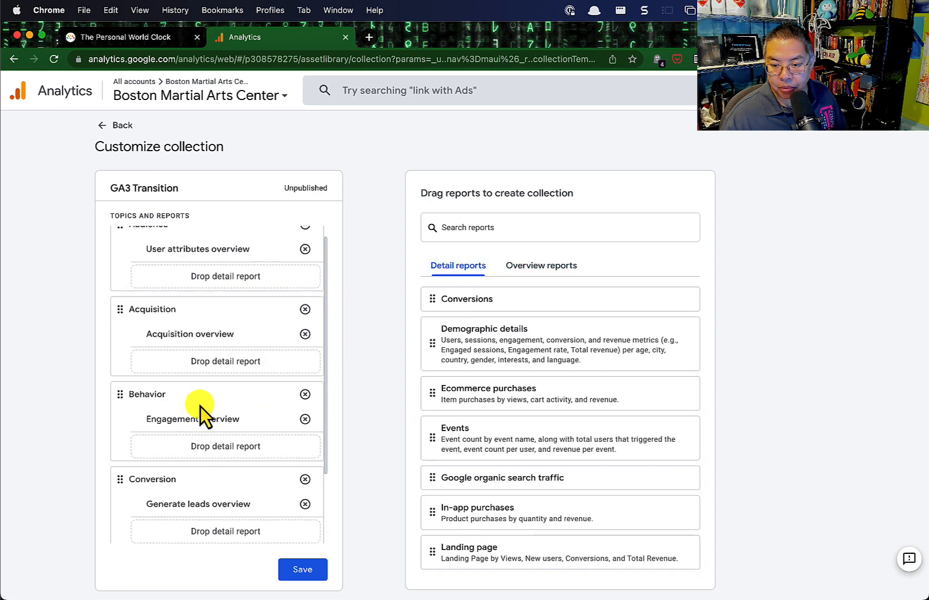
{"action": "scroll", "scroll_direction": "down", "scroll_amount": 3}
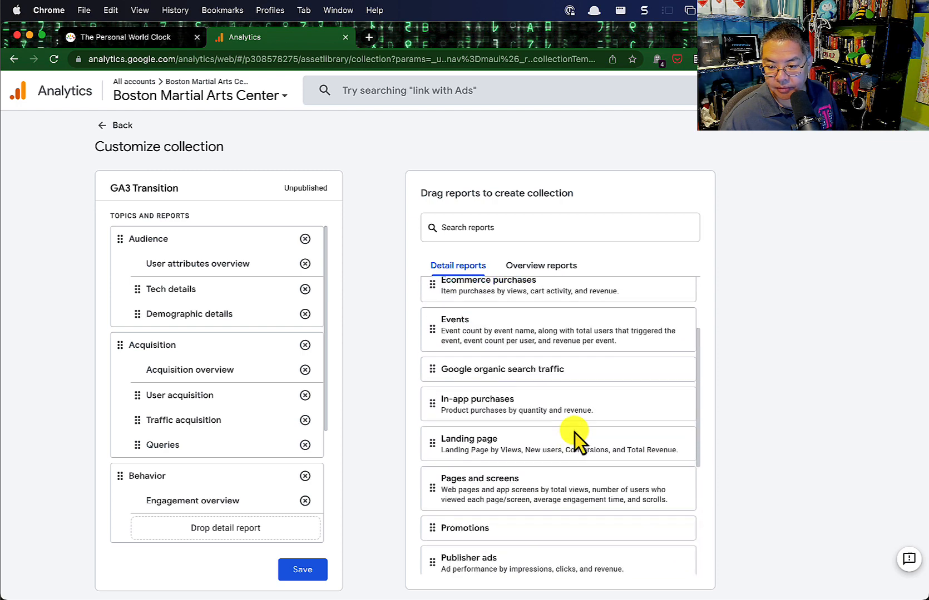
{"action": "mouse_move", "coordinate": [436, 452]}
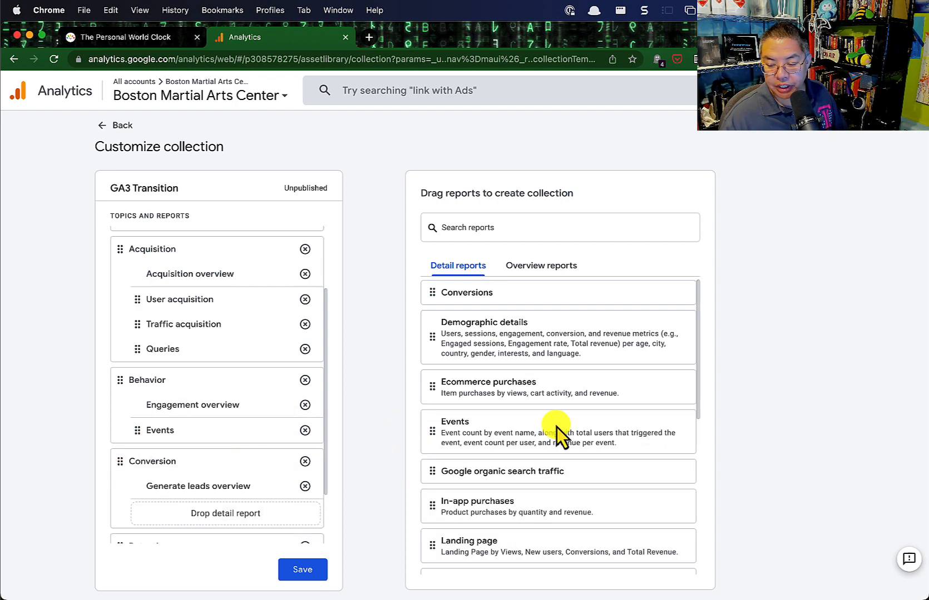
{"action": "scroll", "scroll_direction": "down", "scroll_amount": 3}
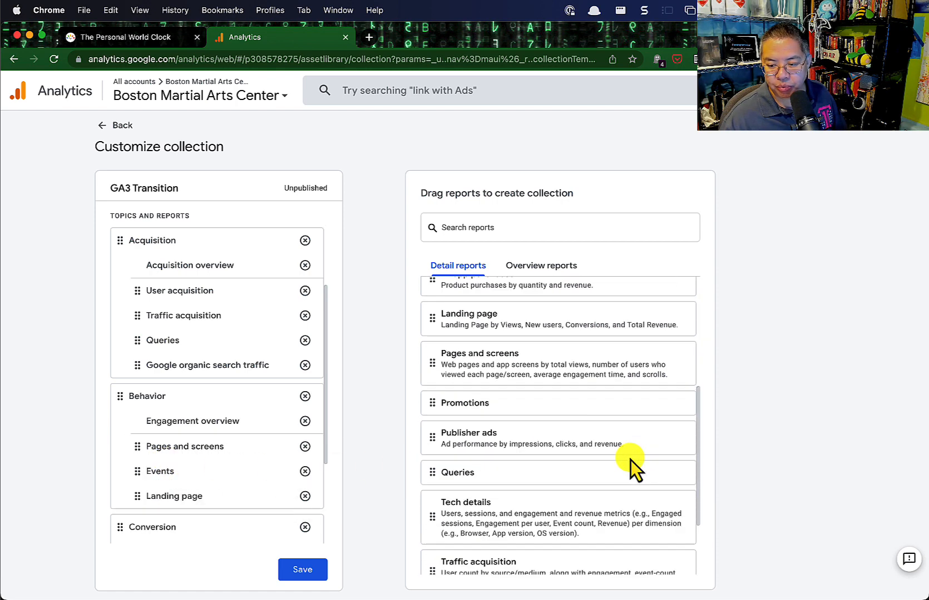
{"action": "scroll", "scroll_direction": "down", "scroll_amount": 3}
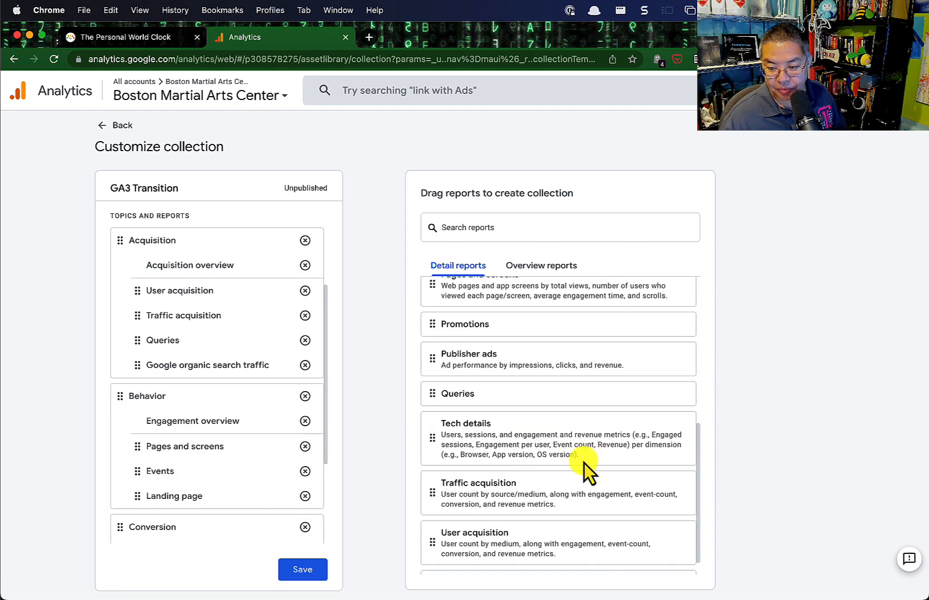
{"action": "scroll", "scroll_direction": "up", "scroll_amount": 3}
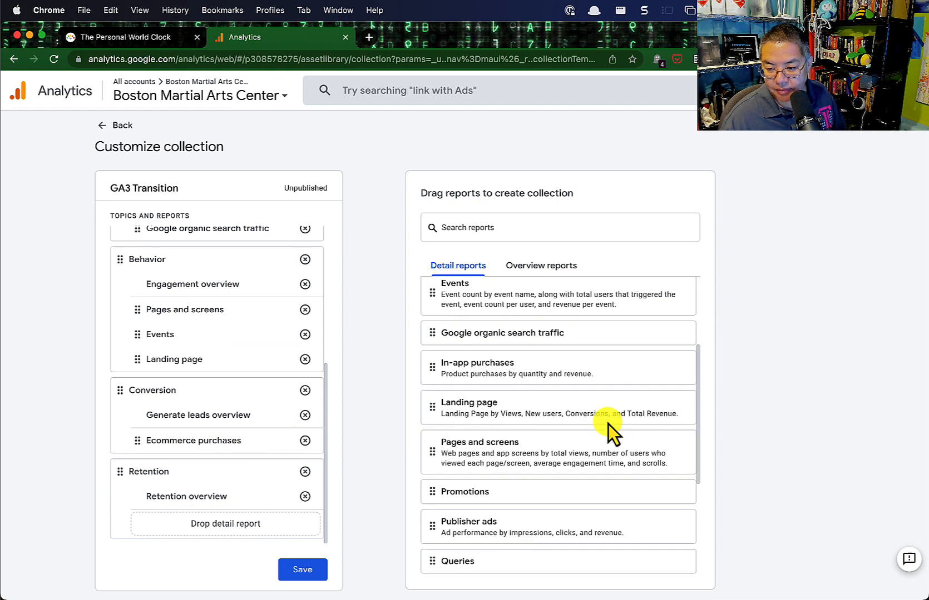
{"action": "scroll", "scroll_direction": "up", "scroll_amount": 3}
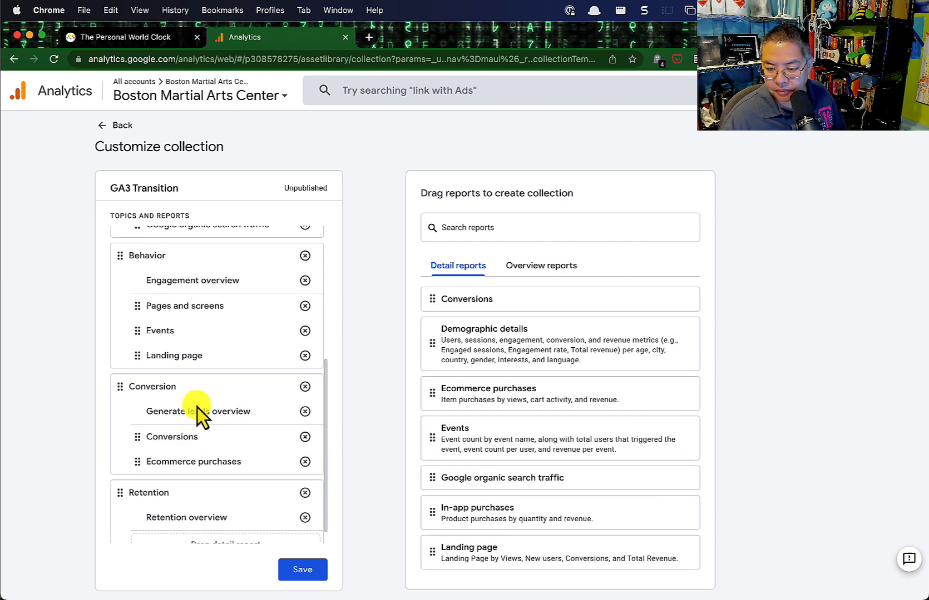
{"action": "scroll", "scroll_direction": "down", "scroll_amount": 3}
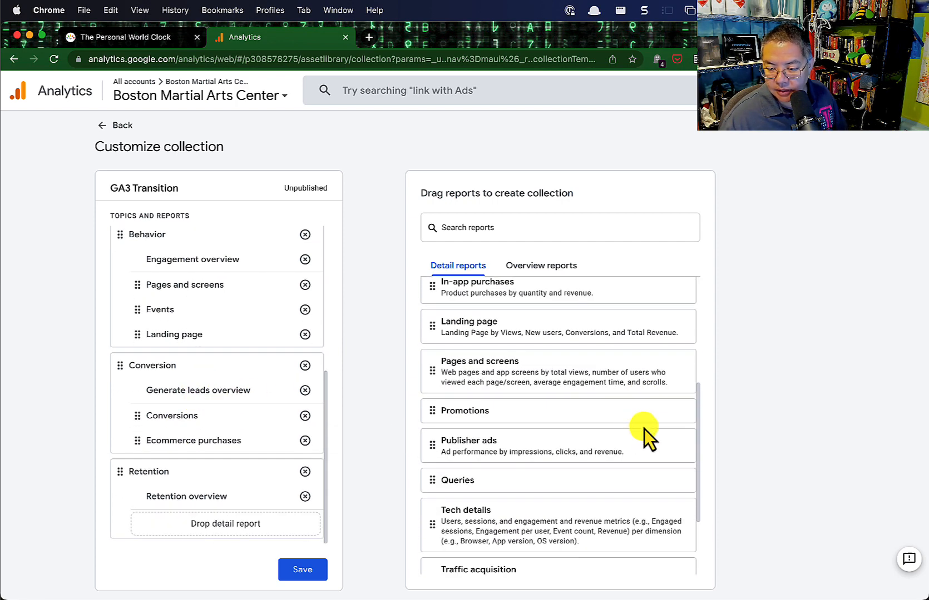
{"action": "scroll", "scroll_direction": "down", "scroll_amount": 3}
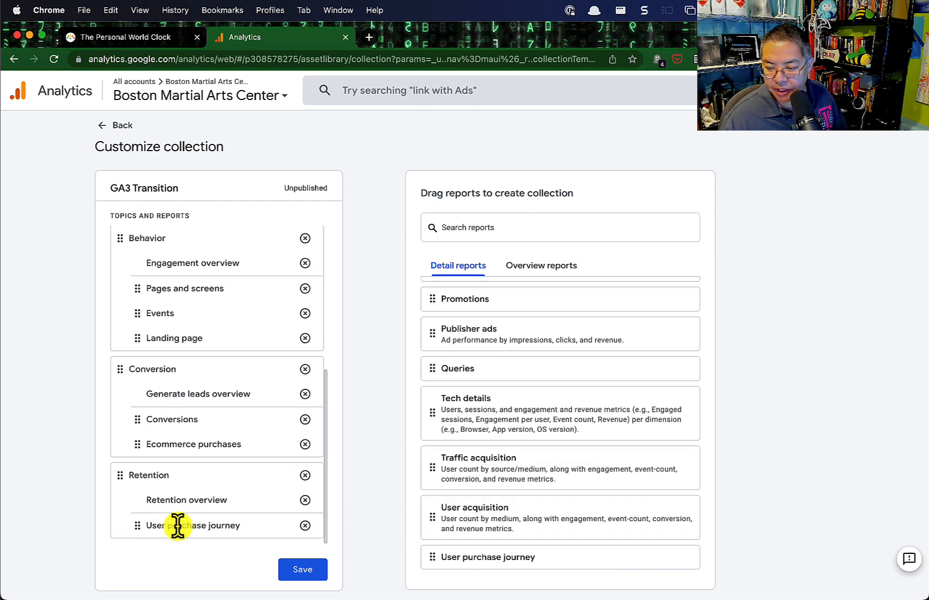
{"action": "scroll", "scroll_direction": "down", "scroll_amount": 3}
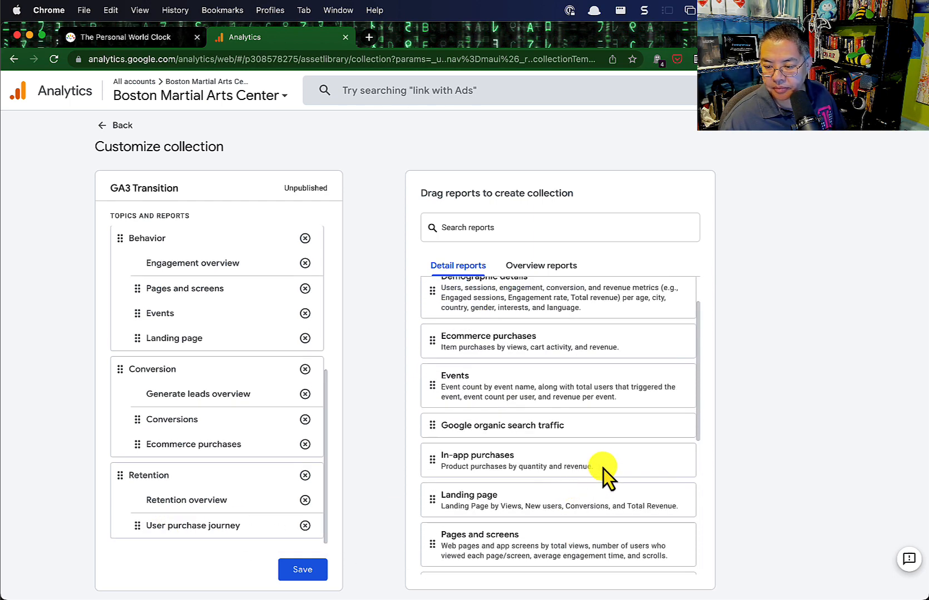
{"action": "scroll", "scroll_direction": "down", "scroll_amount": 3}
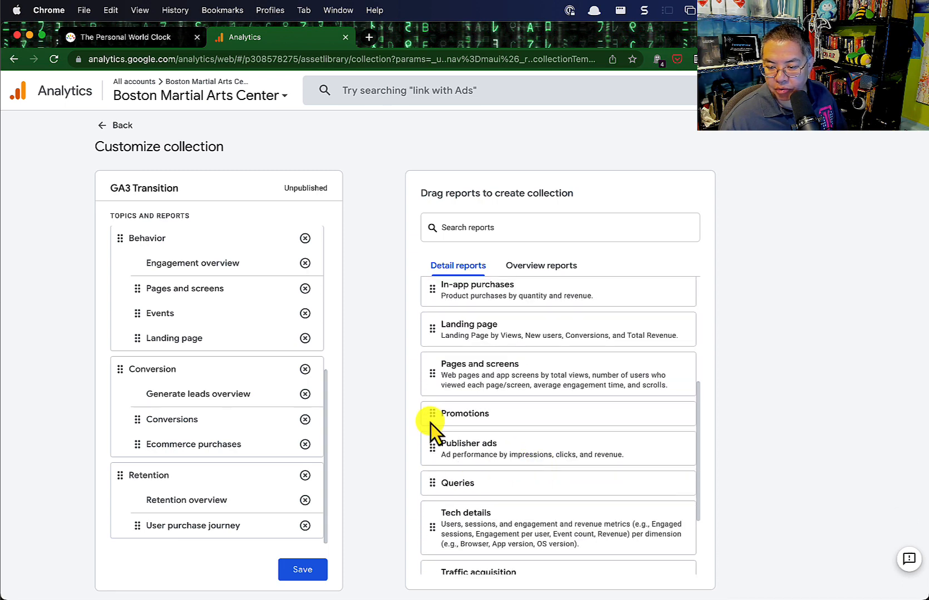
{"action": "scroll", "scroll_direction": "up", "scroll_amount": 3}
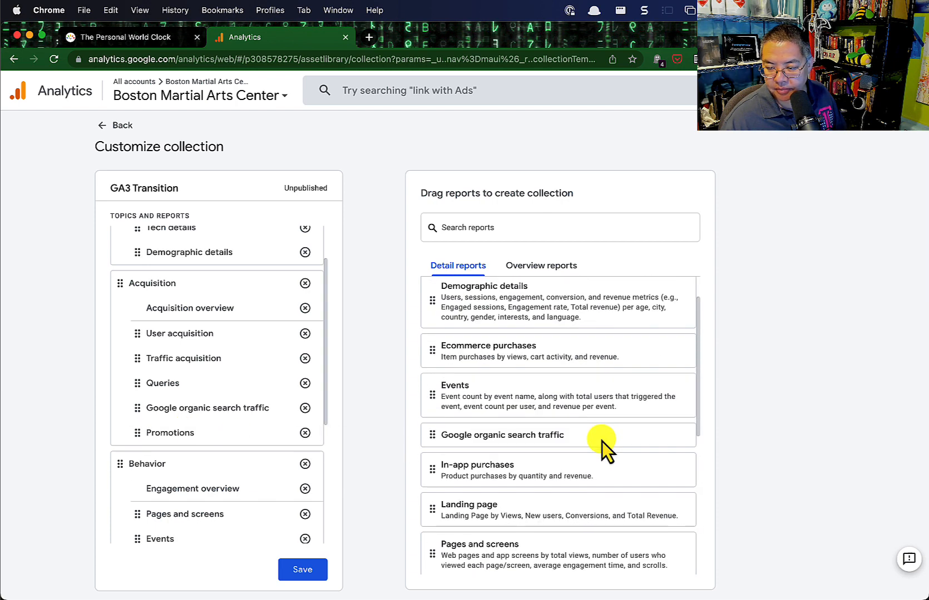
{"action": "scroll", "scroll_direction": "up", "scroll_amount": 3}
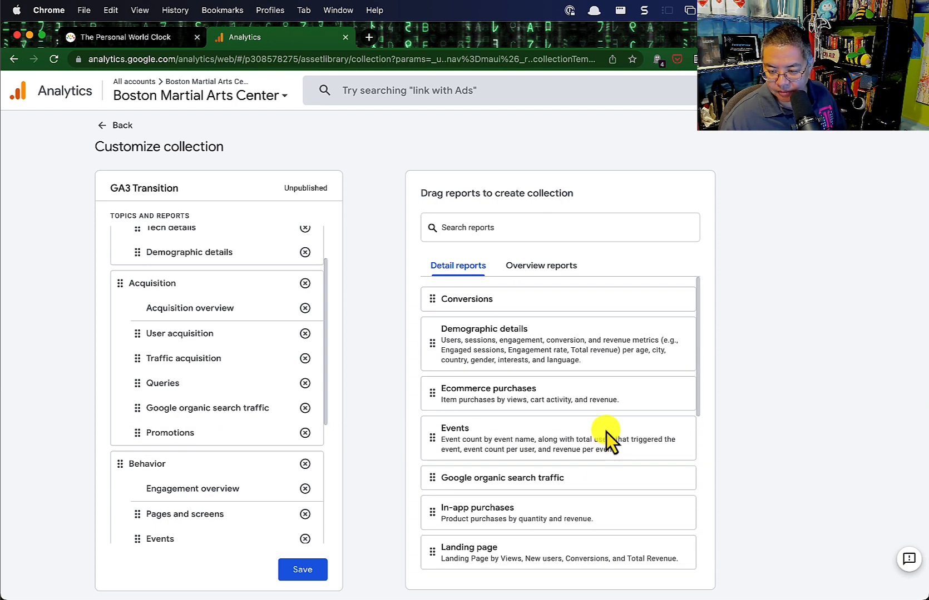
{"action": "scroll", "scroll_direction": "down", "scroll_amount": 3}
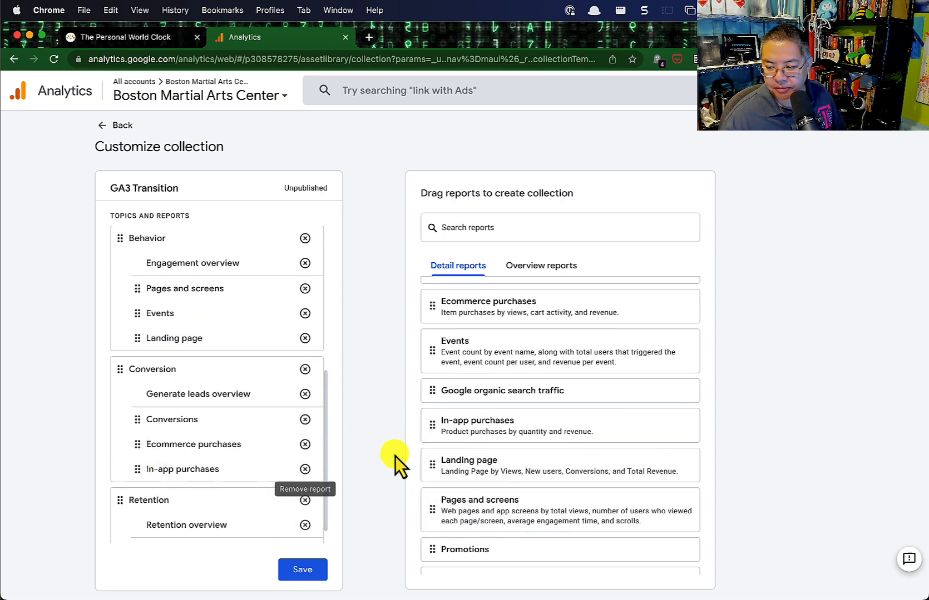
{"action": "scroll", "scroll_direction": "down", "scroll_amount": 3}
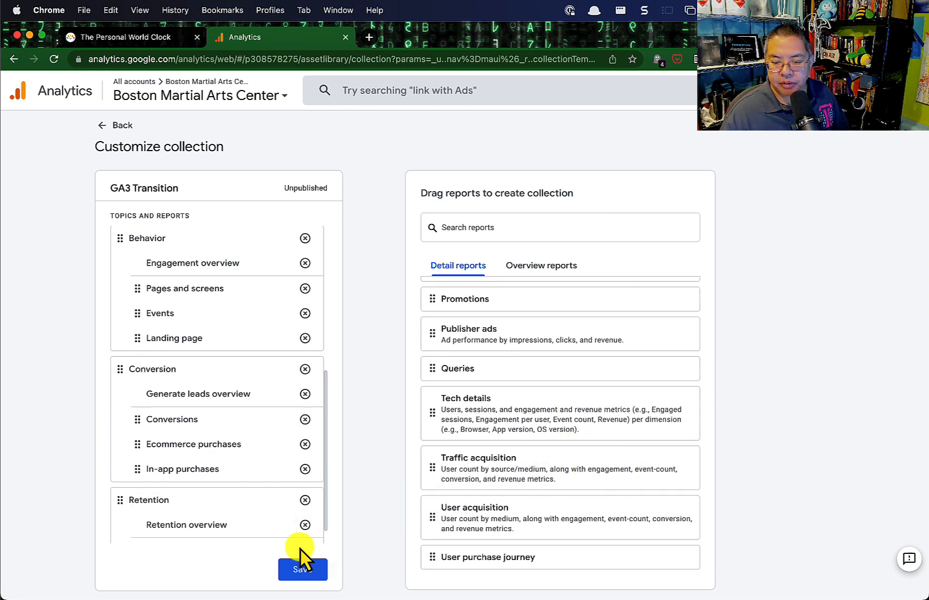
Save the GA3 Transition collection and return to the Library.
{"action": "left_click", "coordinate": [302, 570]}
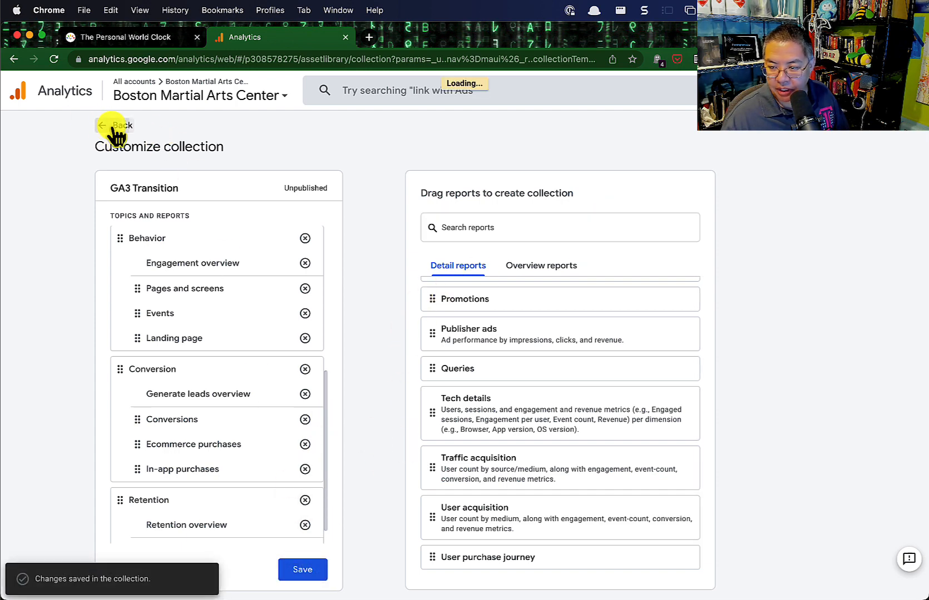
{"action": "left_click", "coordinate": [116, 126]}
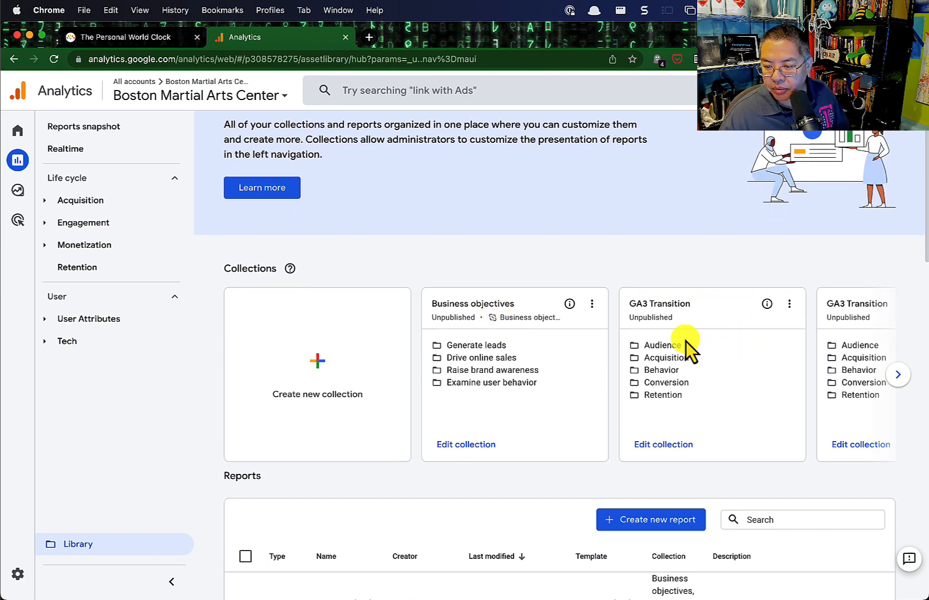
{"action": "mouse_move", "coordinate": [898, 374]}
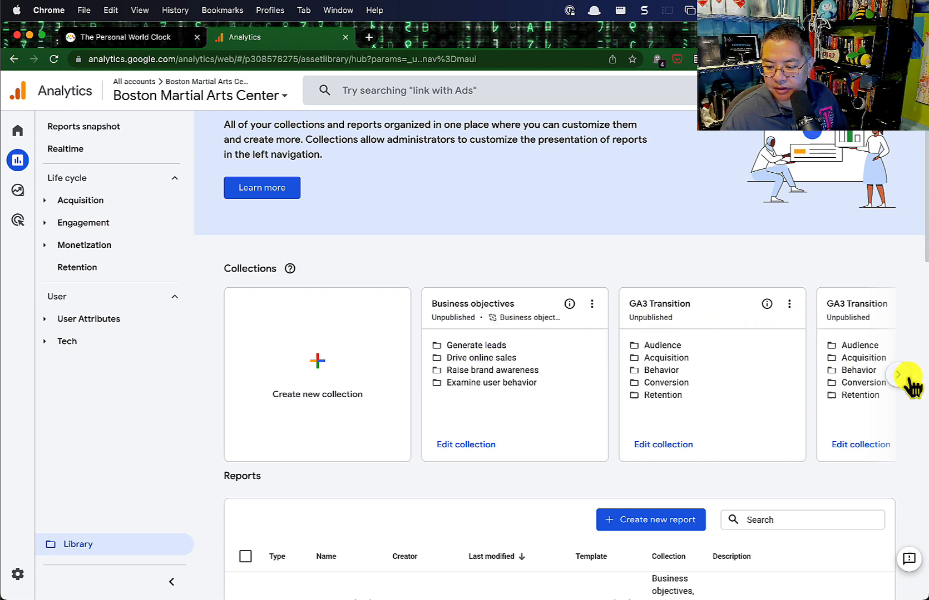
Browse the collection cards and publish the GA3 Transition collection.
{"action": "left_click", "coordinate": [897, 374]}
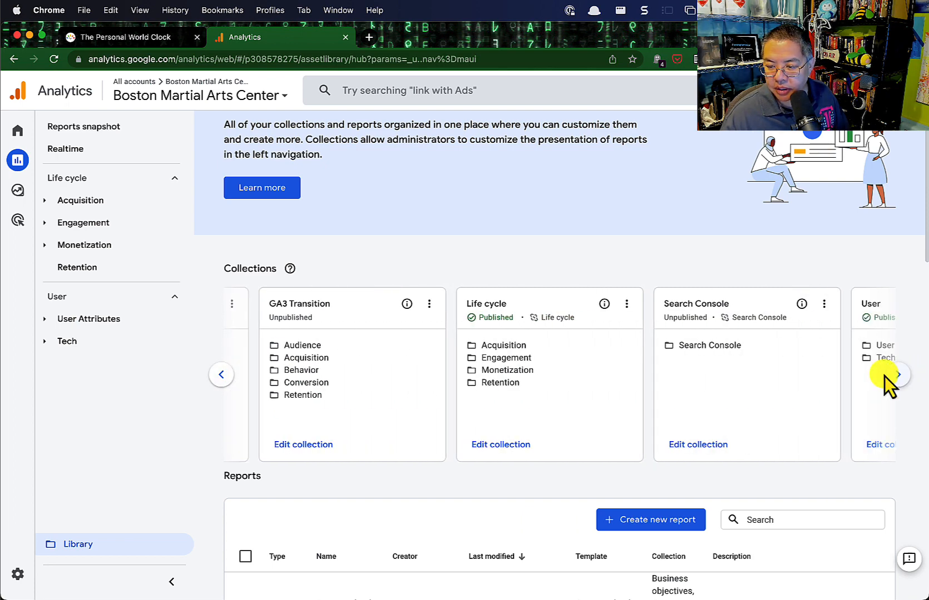
{"action": "left_click", "coordinate": [627, 304]}
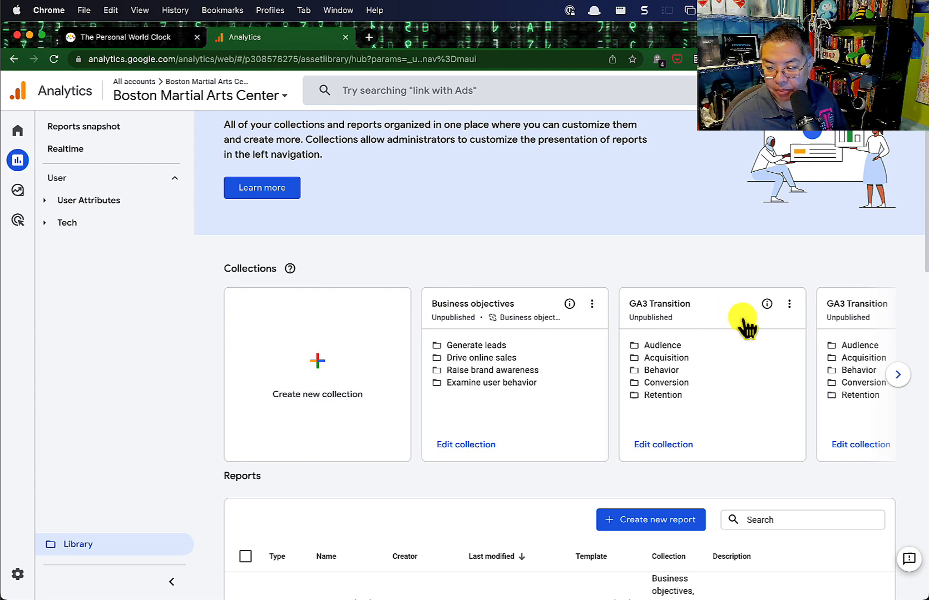
{"action": "left_click", "coordinate": [789, 304]}
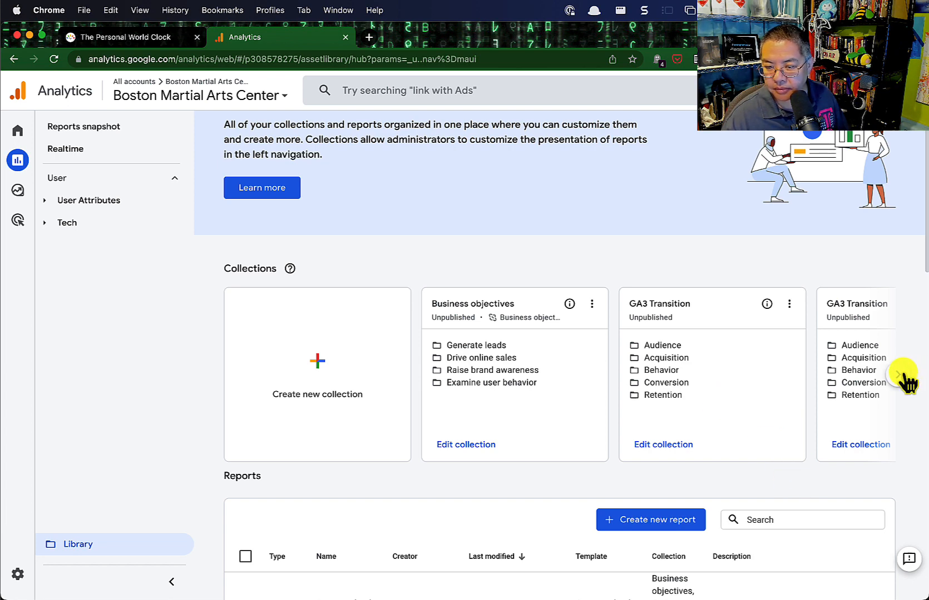
{"action": "left_click", "coordinate": [900, 379]}
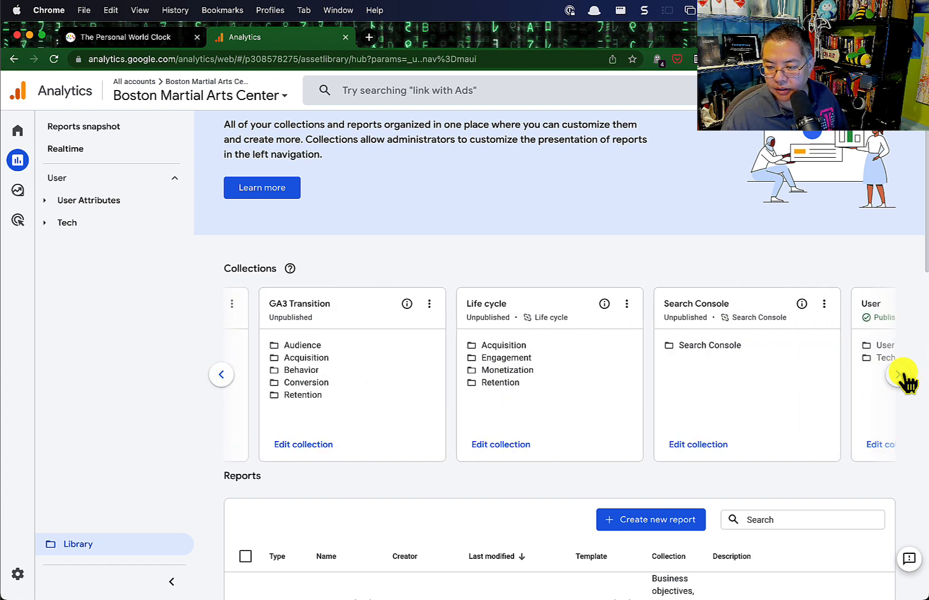
{"action": "left_click", "coordinate": [221, 374]}
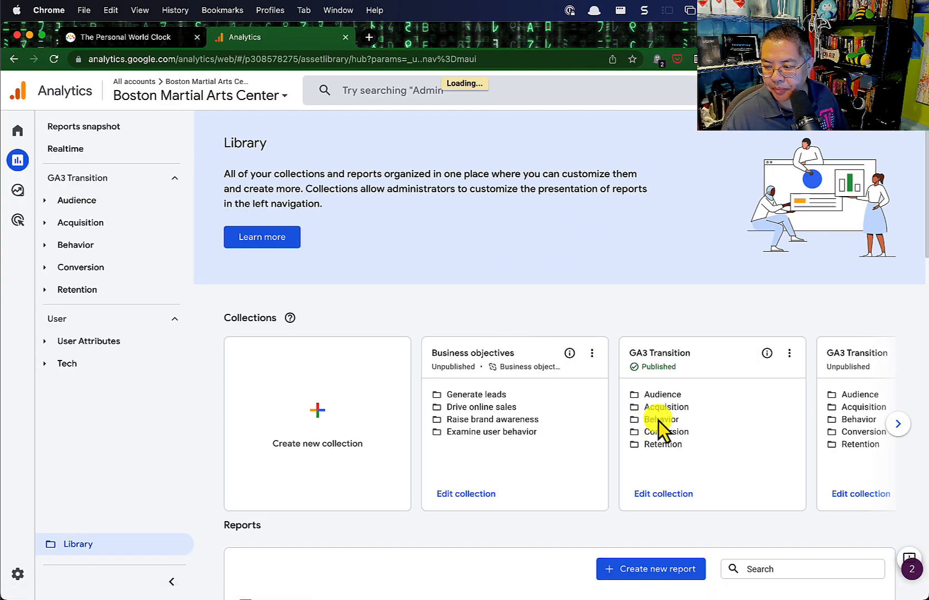
Unpublish the User collection and go to the Reports snapshot.
{"action": "left_click", "coordinate": [898, 424]}
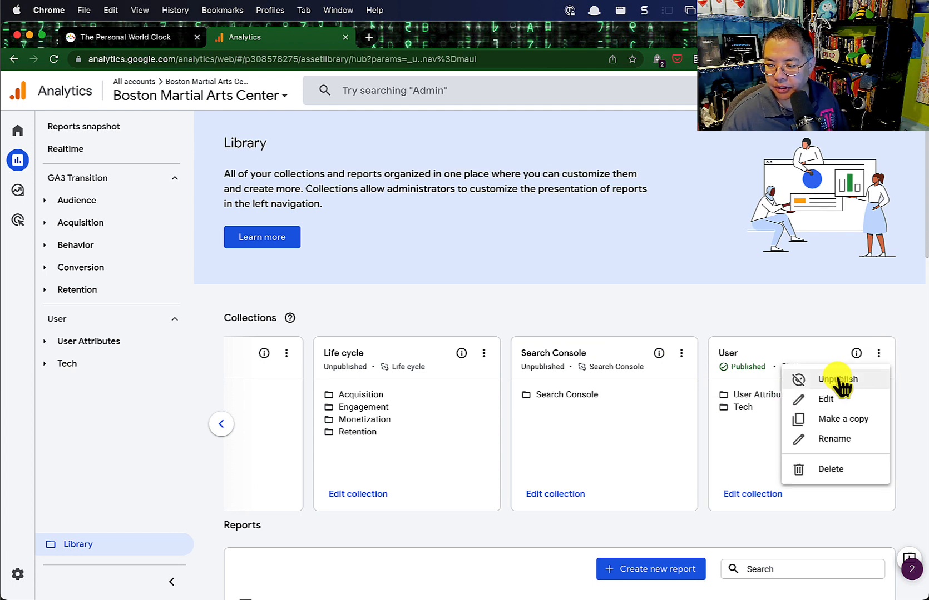
{"action": "left_click", "coordinate": [835, 380]}
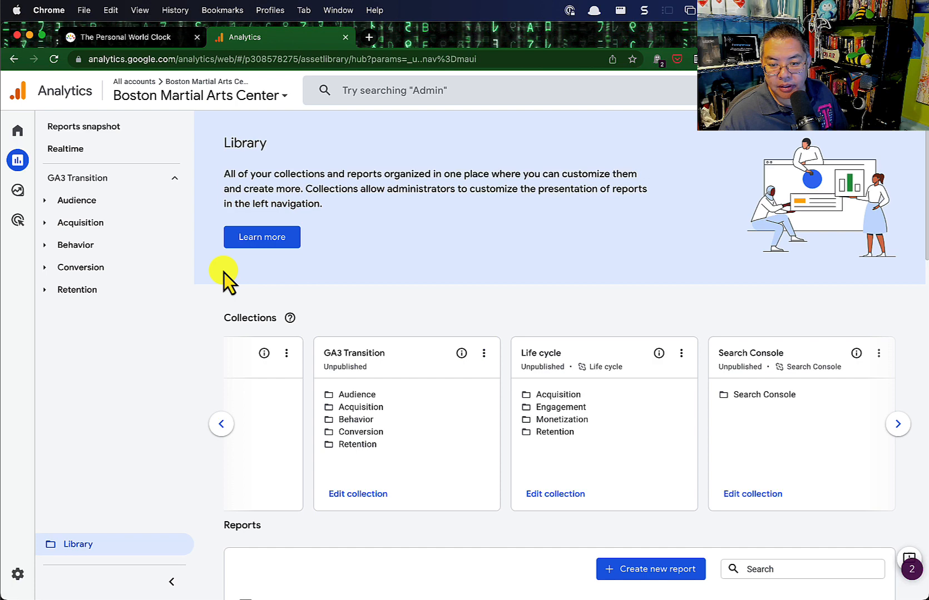
{"action": "left_click", "coordinate": [84, 126]}
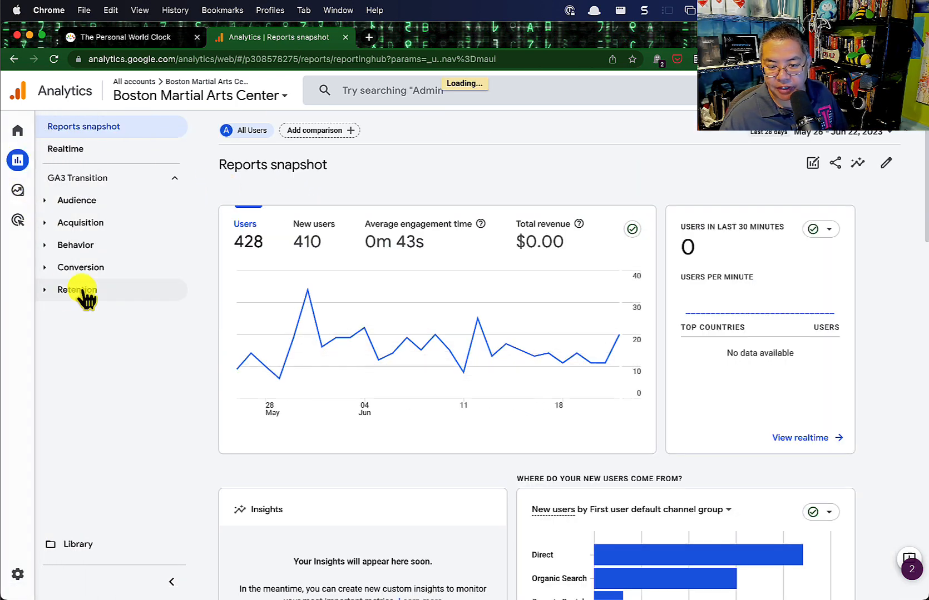
Expand the Audience, Acquisition, Behavior, Conversion and Retention menus in the left navigation.
{"action": "left_click", "coordinate": [76, 244]}
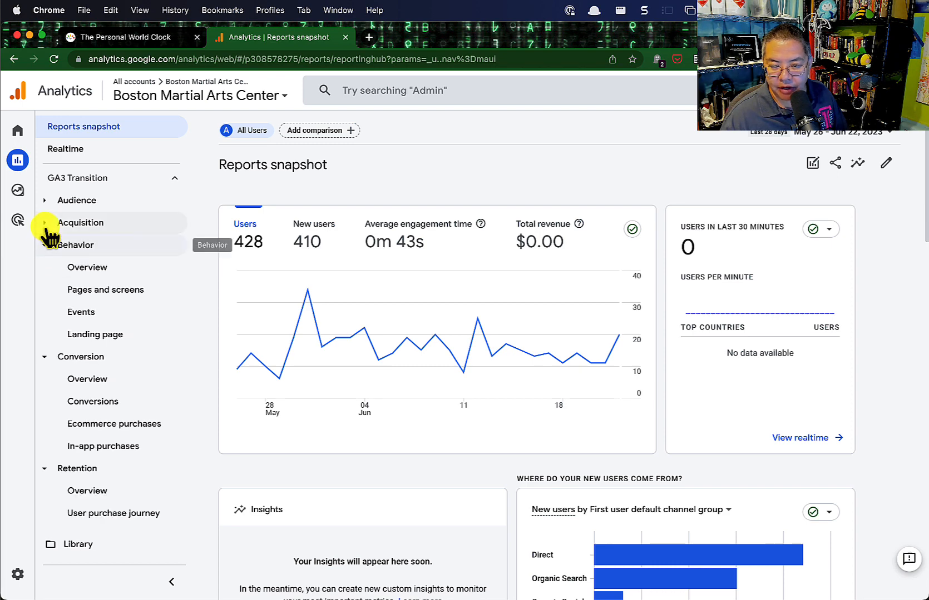
{"action": "left_click", "coordinate": [75, 201]}
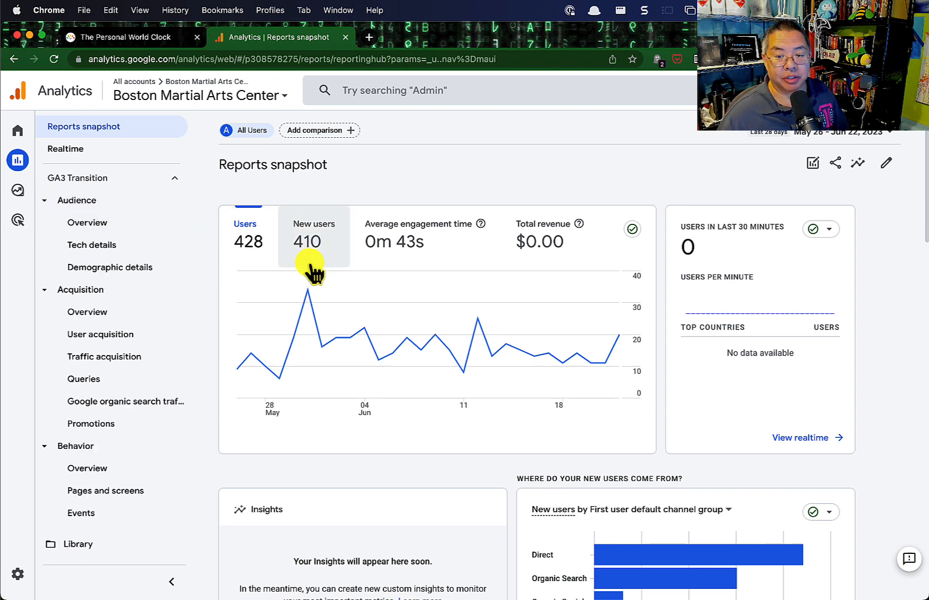
{"action": "mouse_move", "coordinate": [305, 246]}
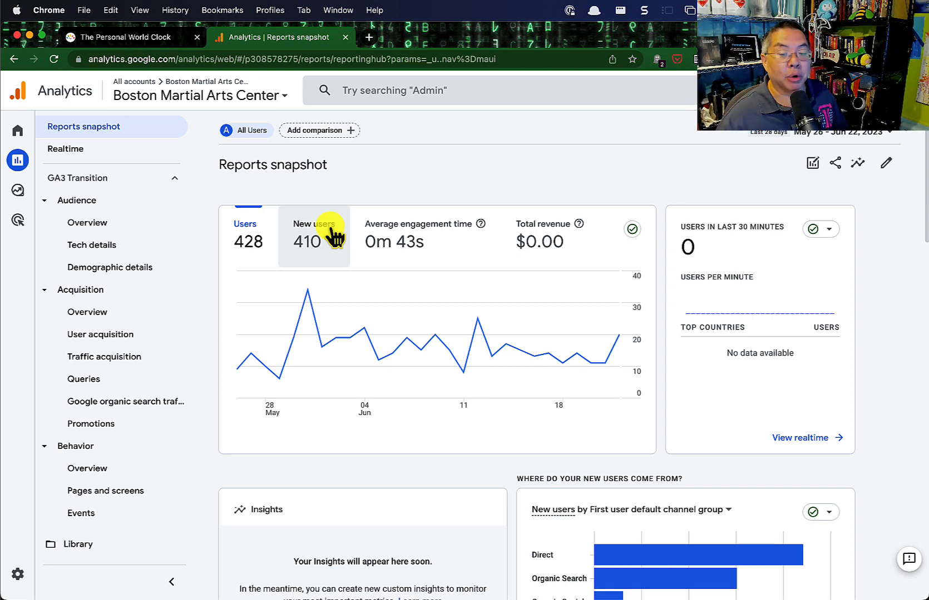
{"action": "scroll", "scroll_direction": "down", "scroll_amount": 3}
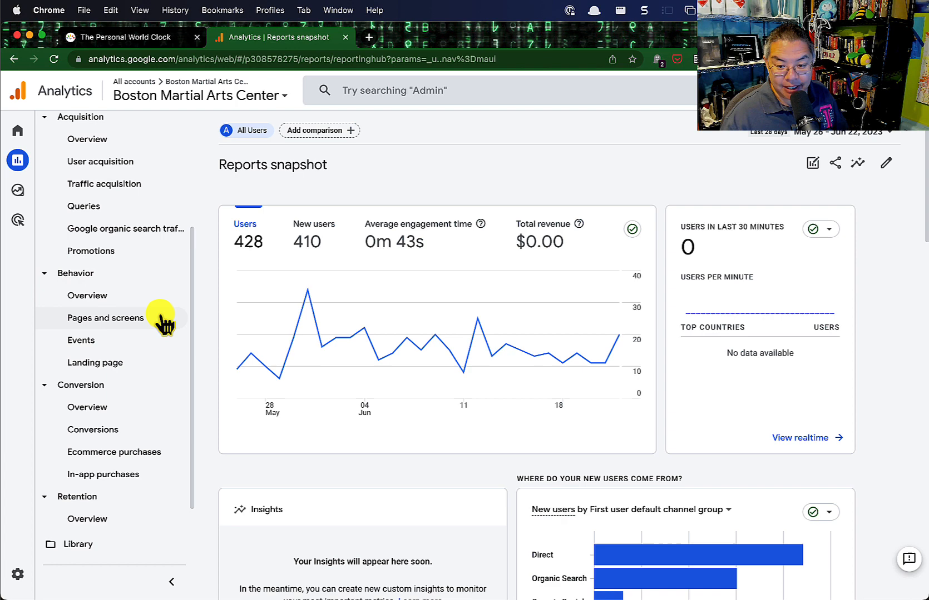
{"action": "scroll", "scroll_direction": "up", "scroll_amount": 3}
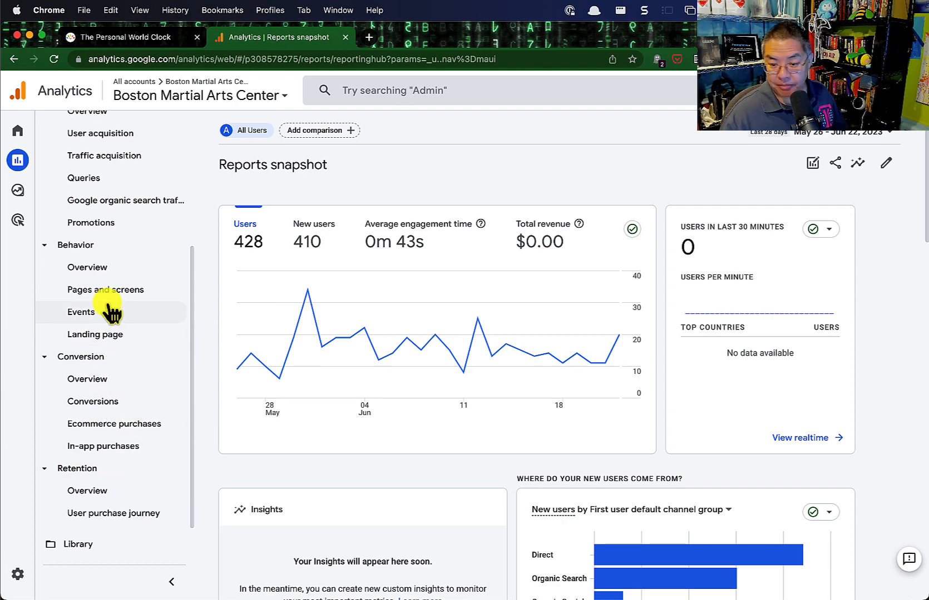
{"action": "scroll", "scroll_direction": "up", "scroll_amount": 3}
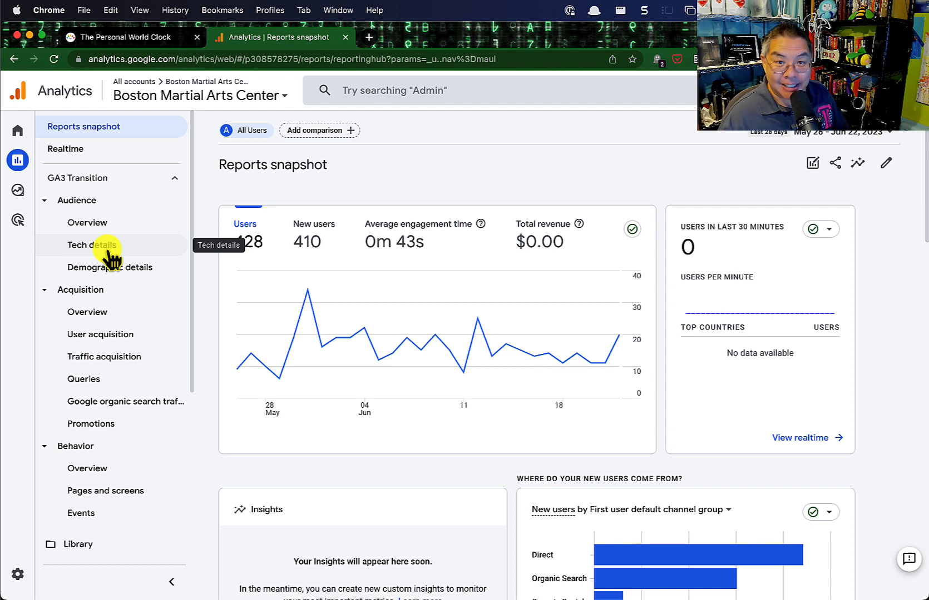
{"action": "mouse_move", "coordinate": [105, 357]}
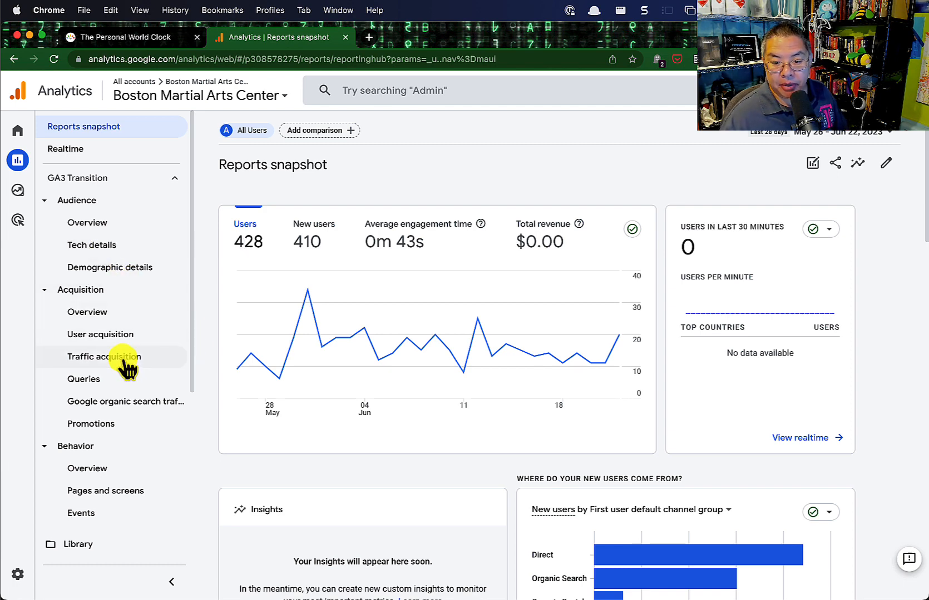
{"action": "scroll", "scroll_direction": "down", "scroll_amount": 3}
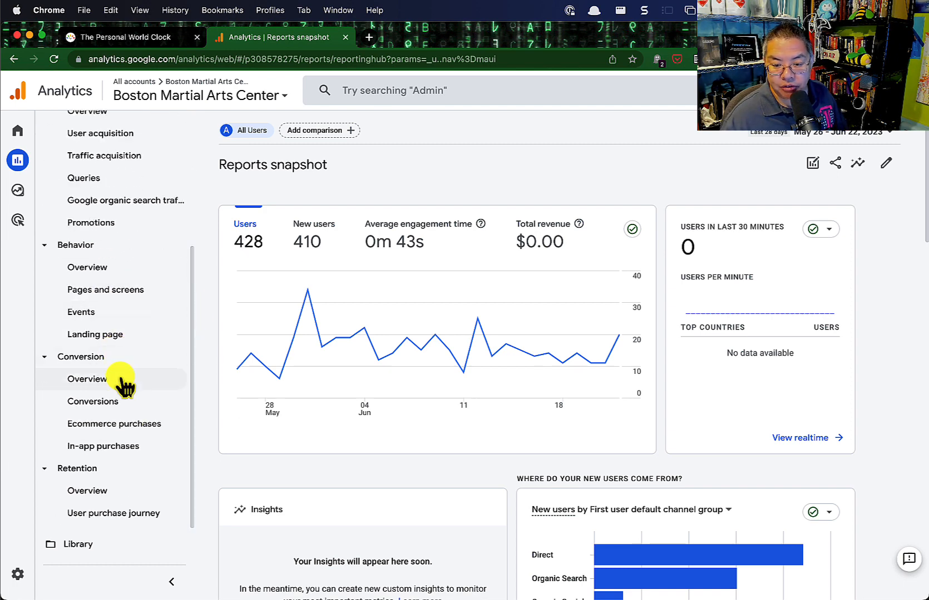
{"action": "scroll", "scroll_direction": "up", "scroll_amount": 3}
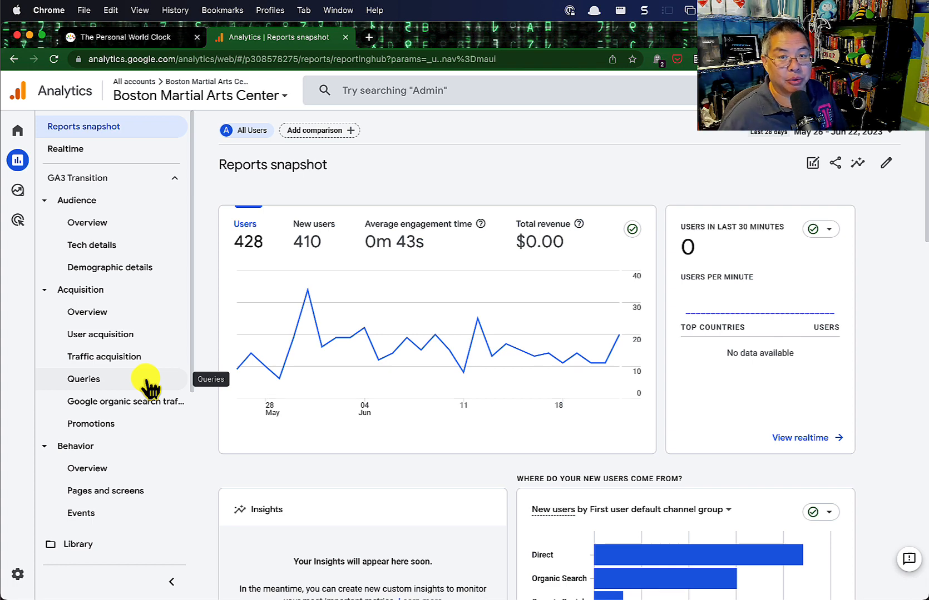
{"action": "mouse_move", "coordinate": [118, 356]}
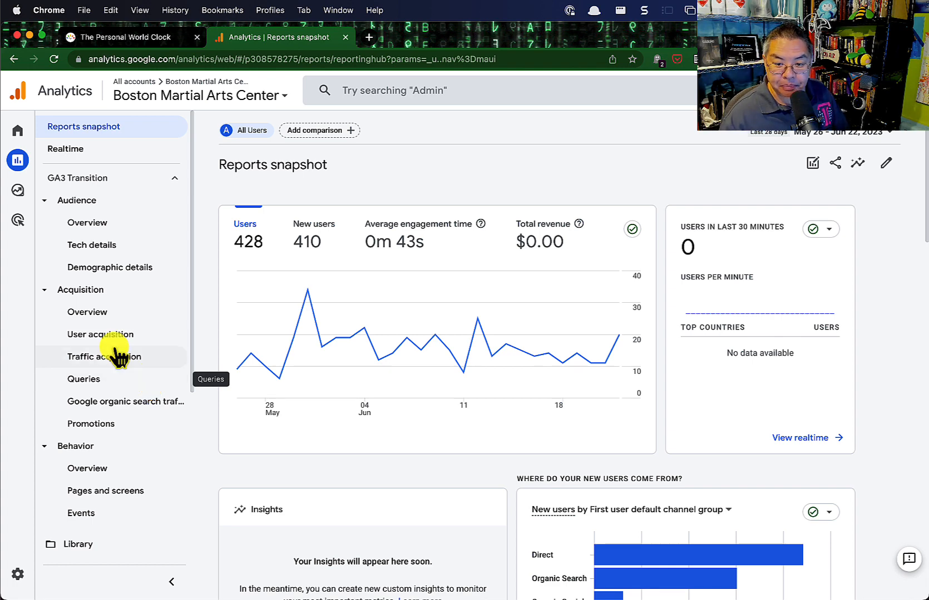
{"action": "mouse_move", "coordinate": [108, 335]}
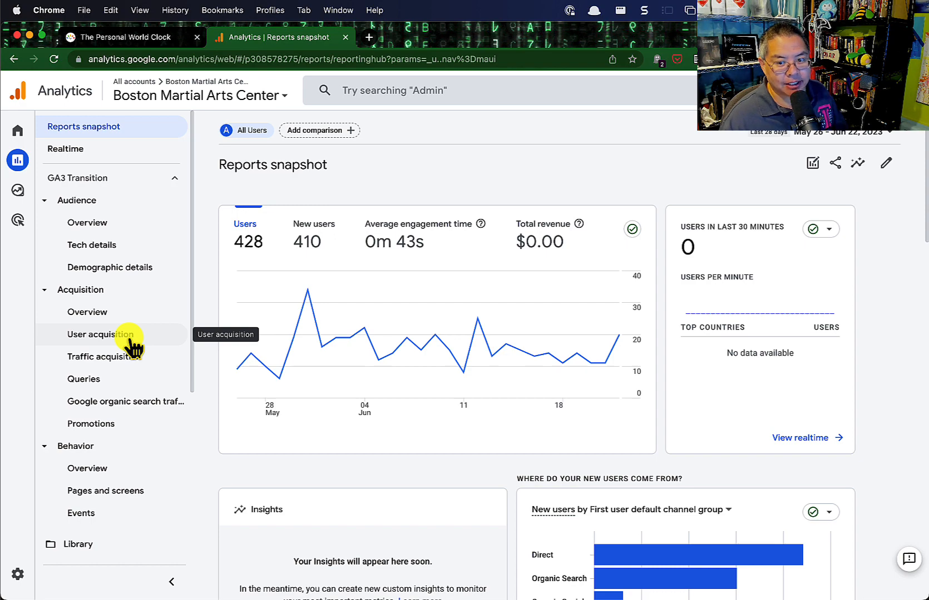